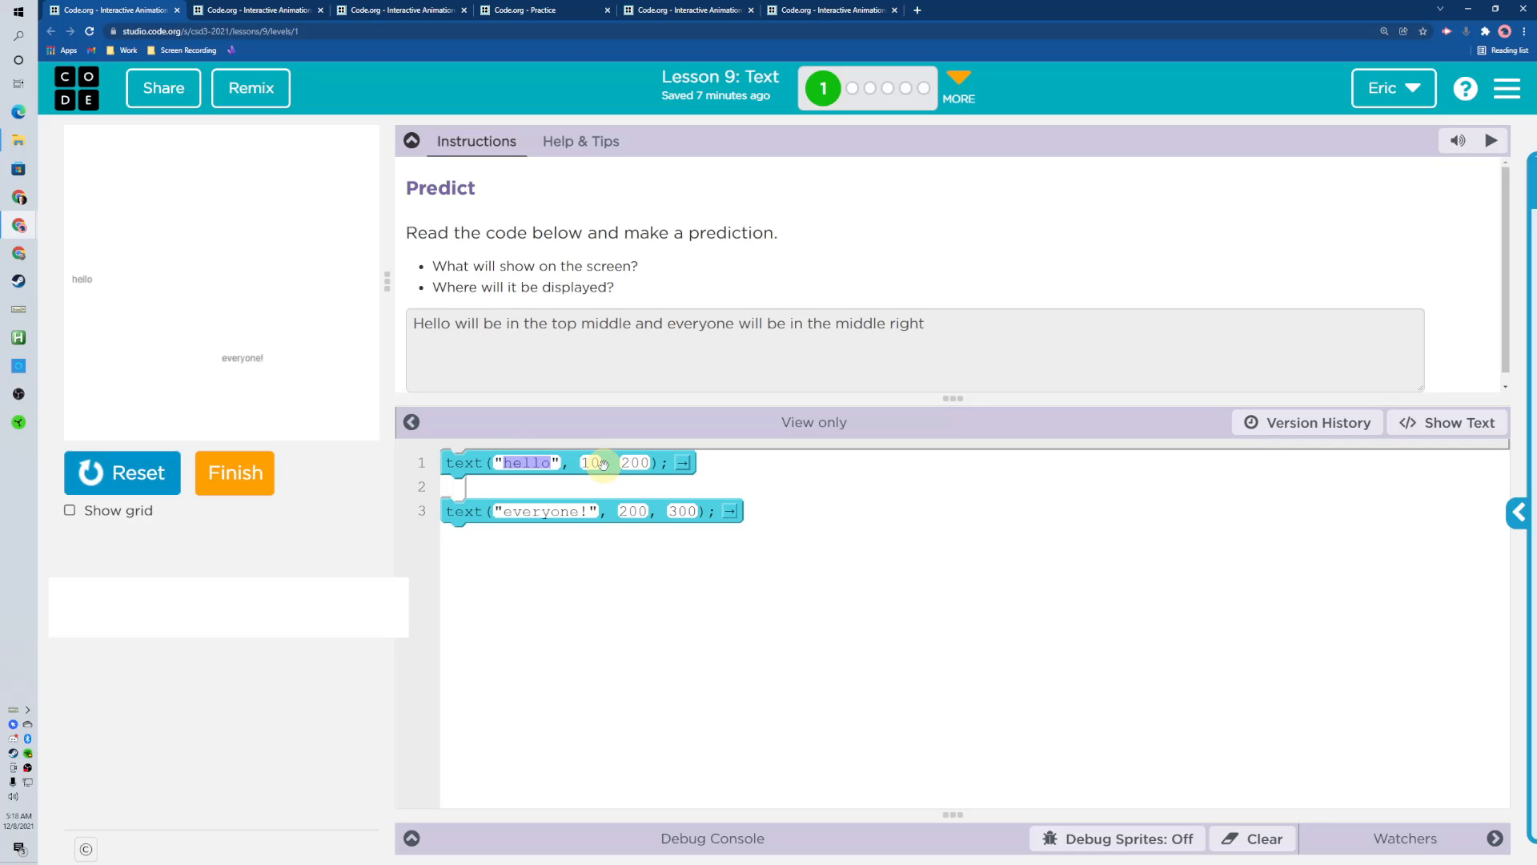
Check where 'hello' is drawn on the canvas, then submit the prediction.
click(89, 279)
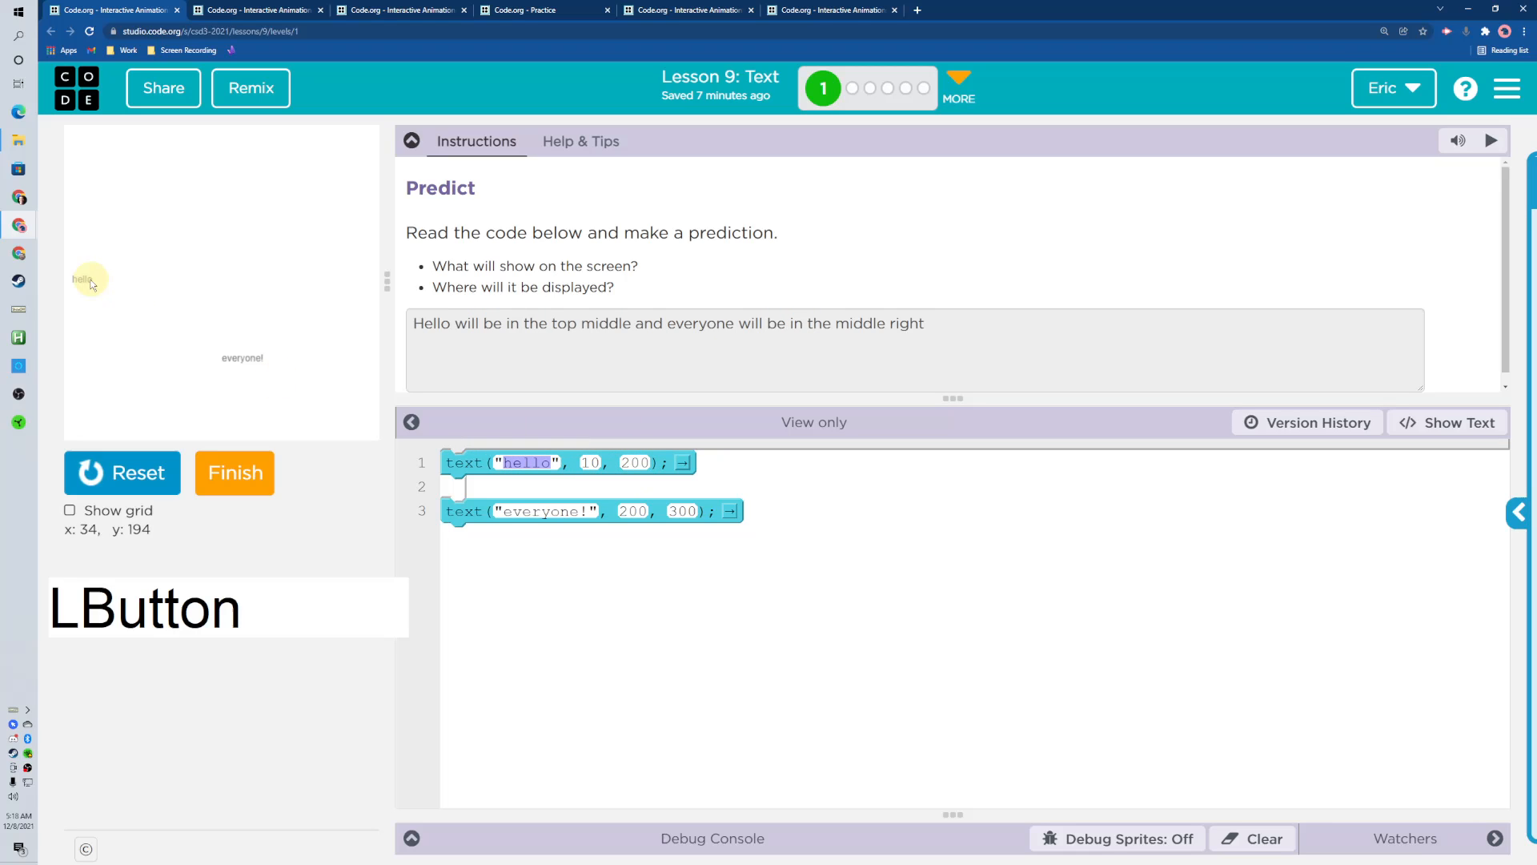
mouse_move(165, 287)
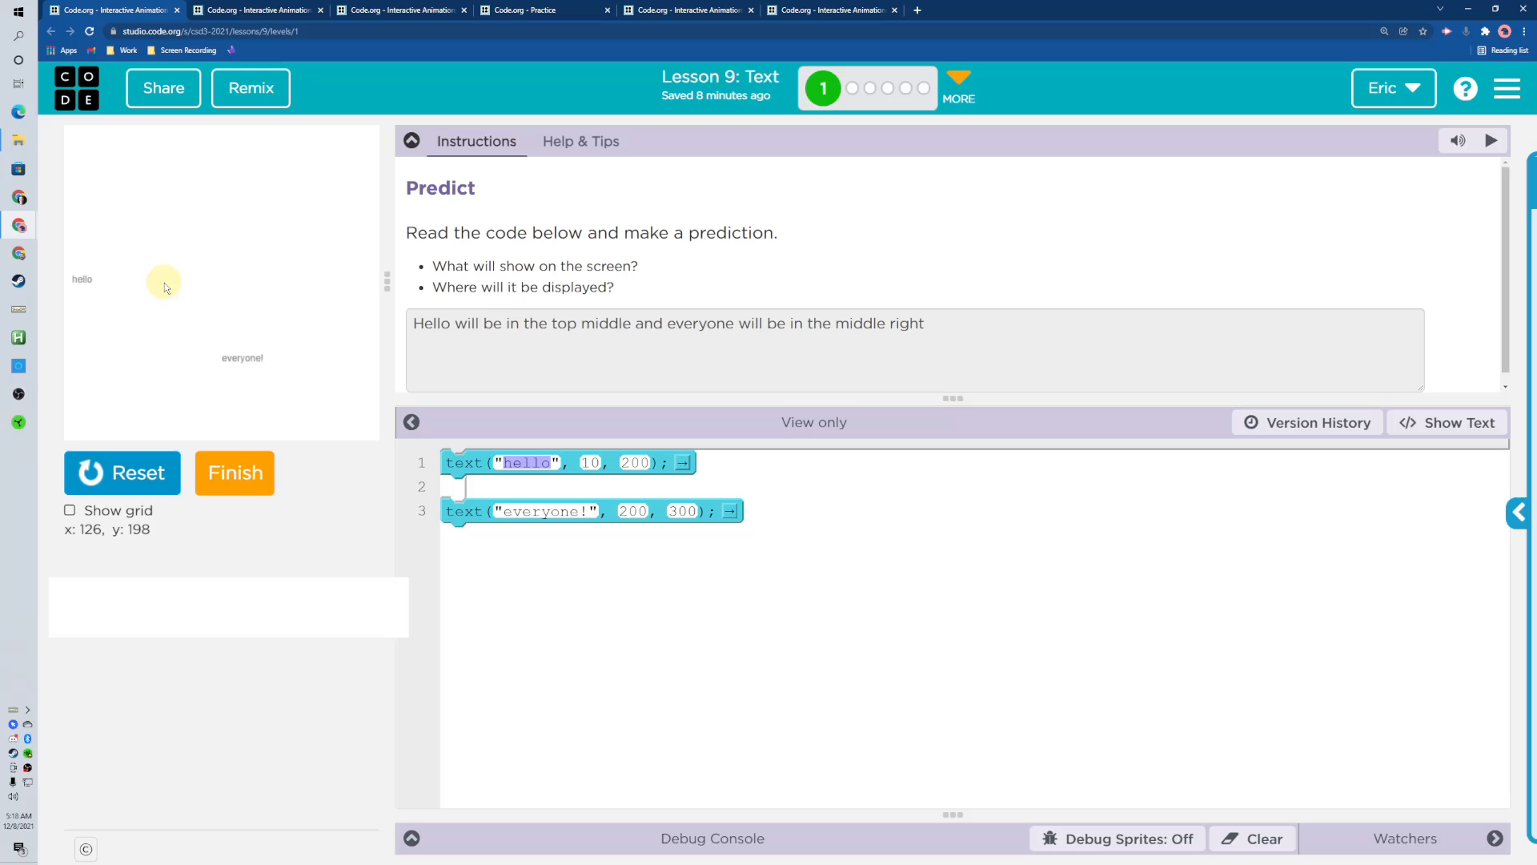
mouse_move(703, 511)
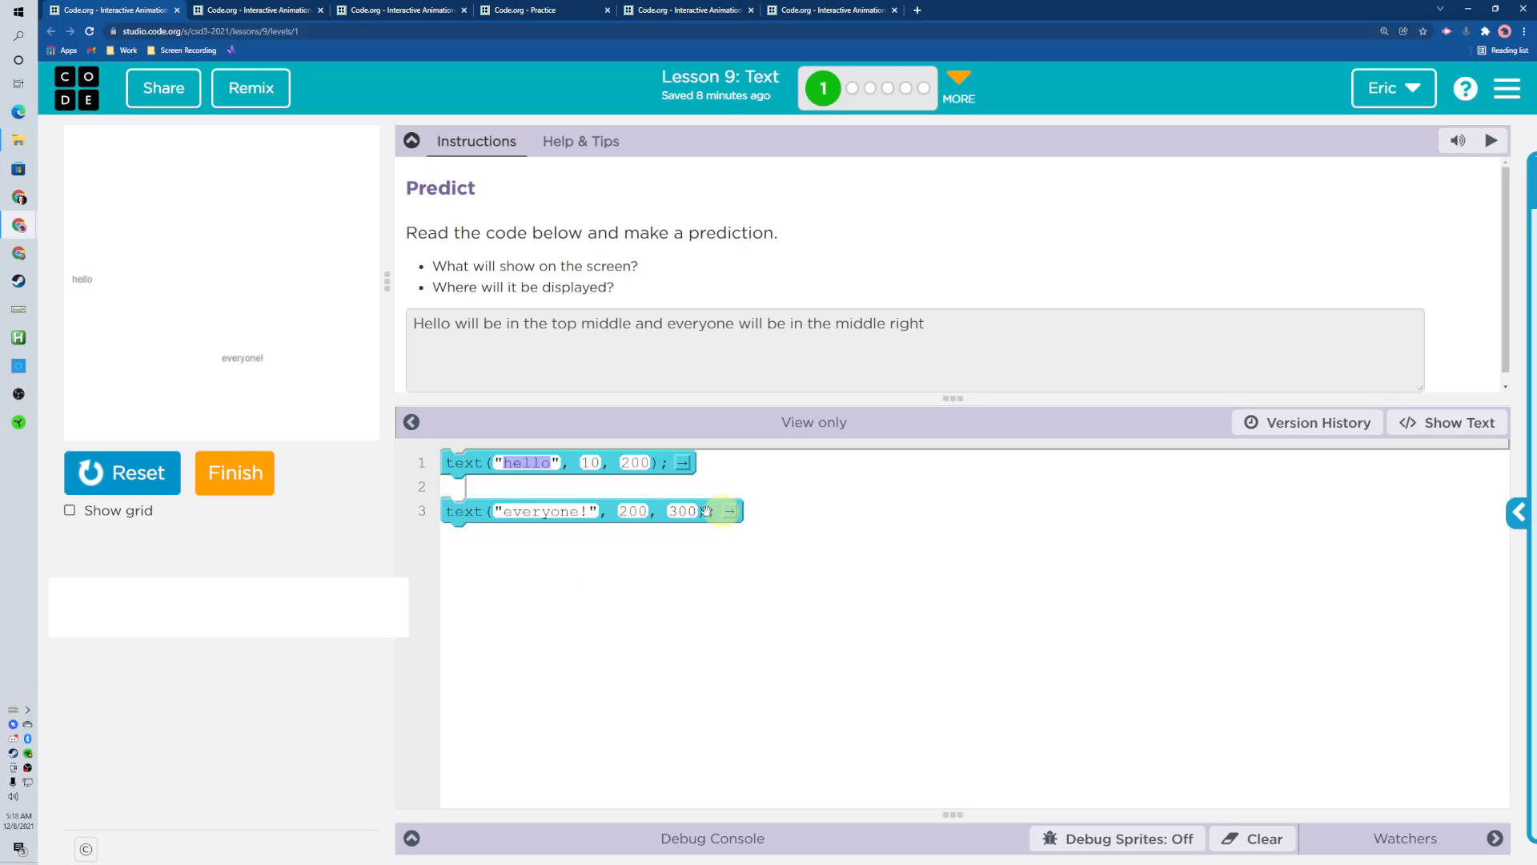
click(235, 473)
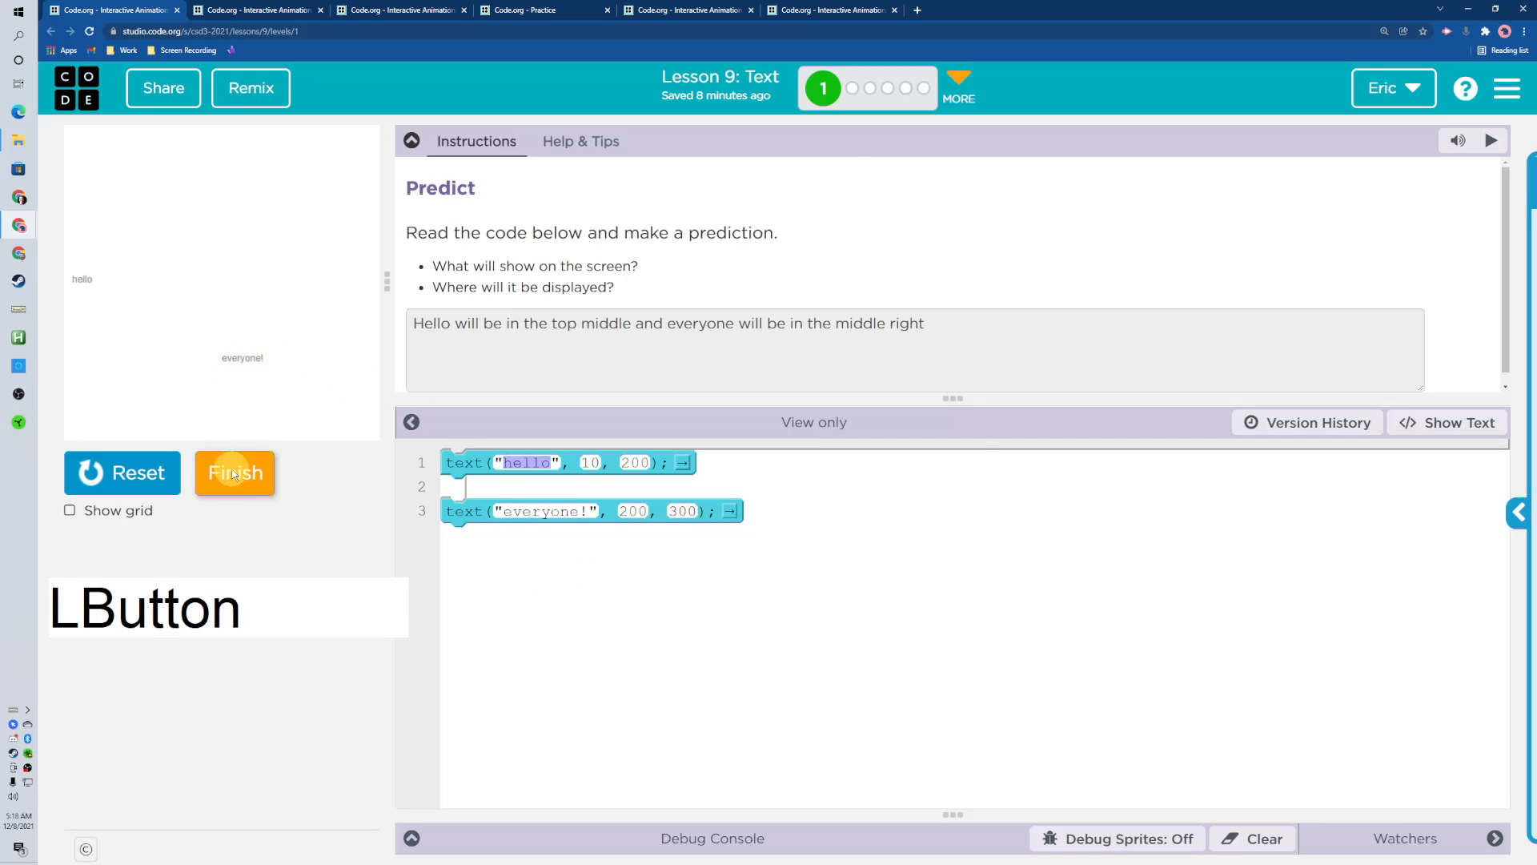
On the next level, switch to blocks and add a Drawing text block reading 'Something'.
click(234, 472)
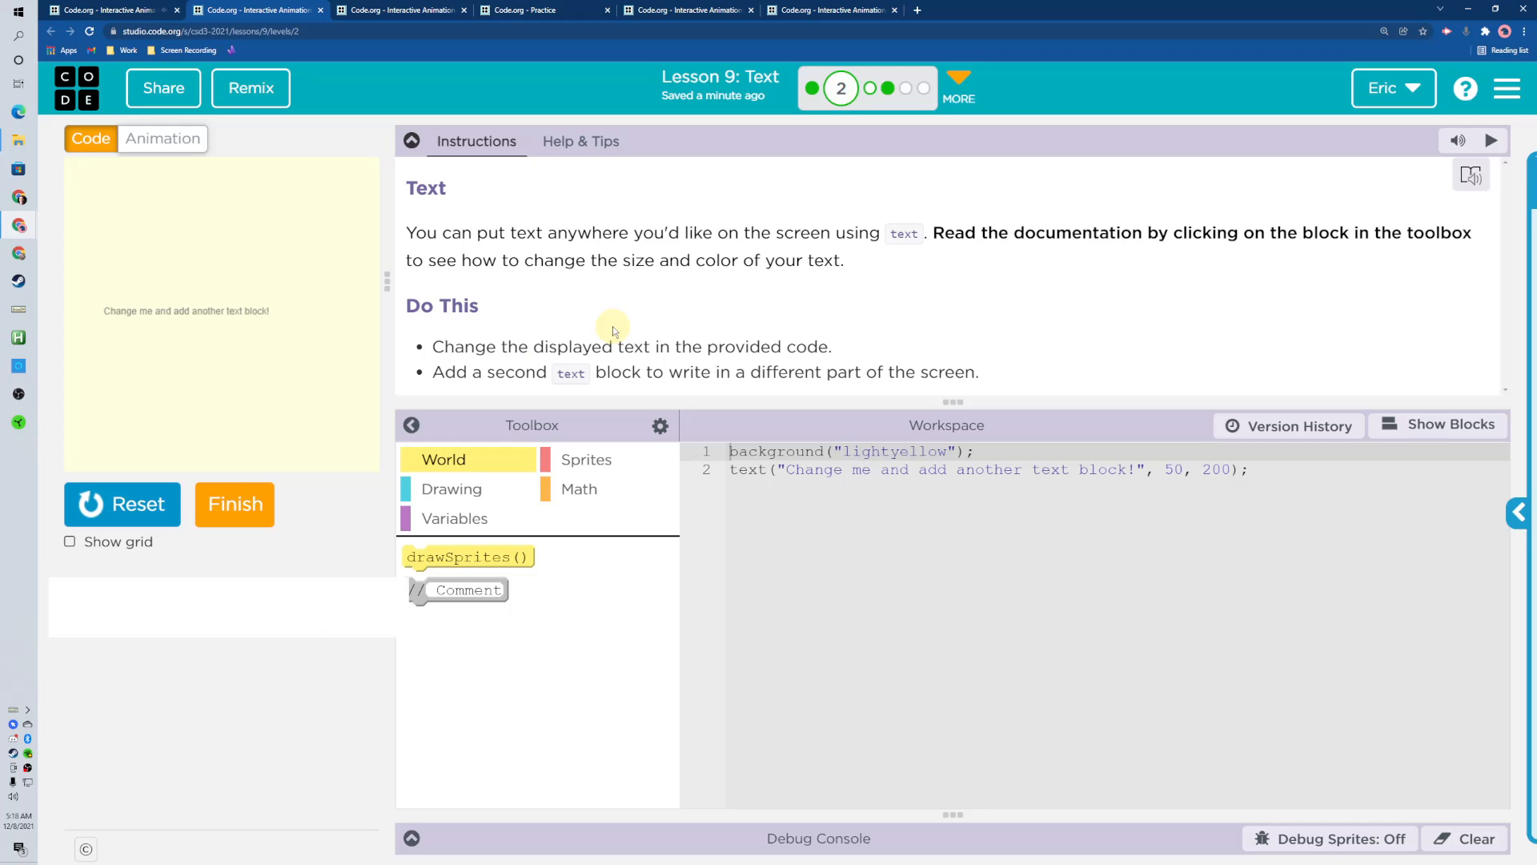
mouse_move(531, 314)
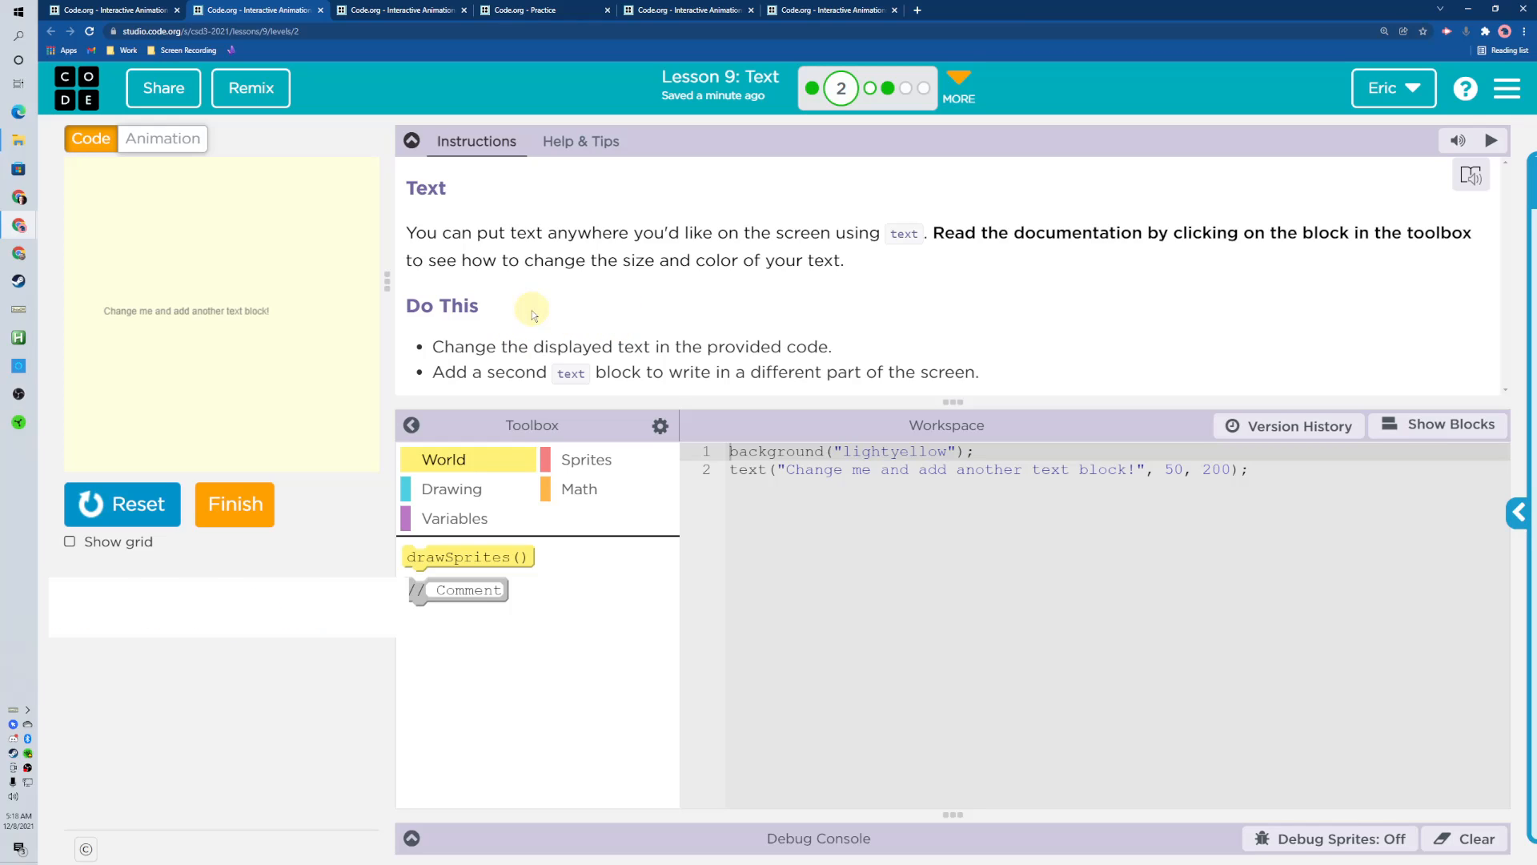
mouse_move(545, 395)
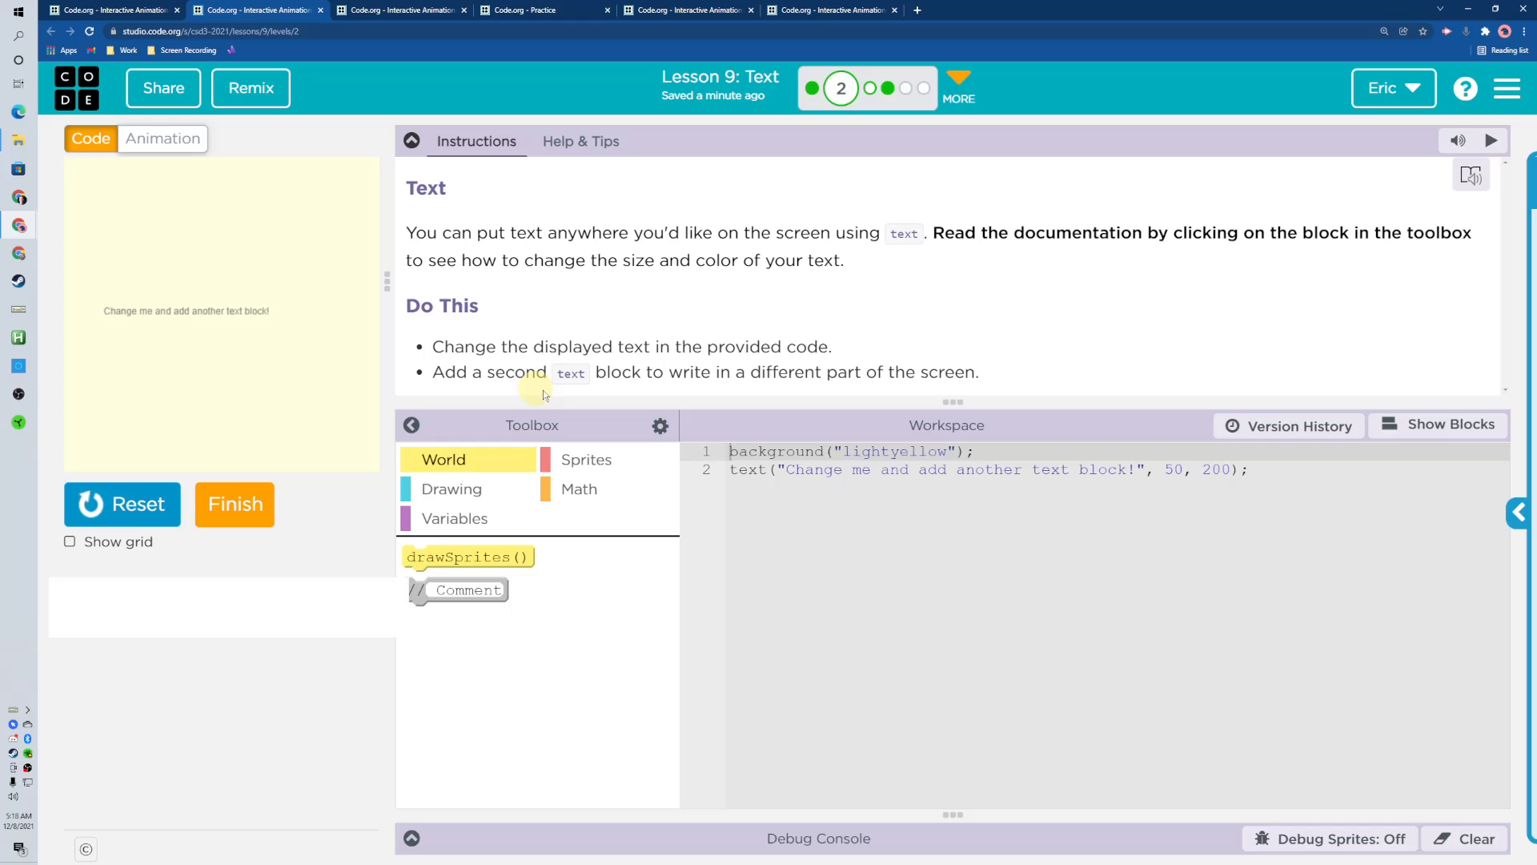
click(1437, 424)
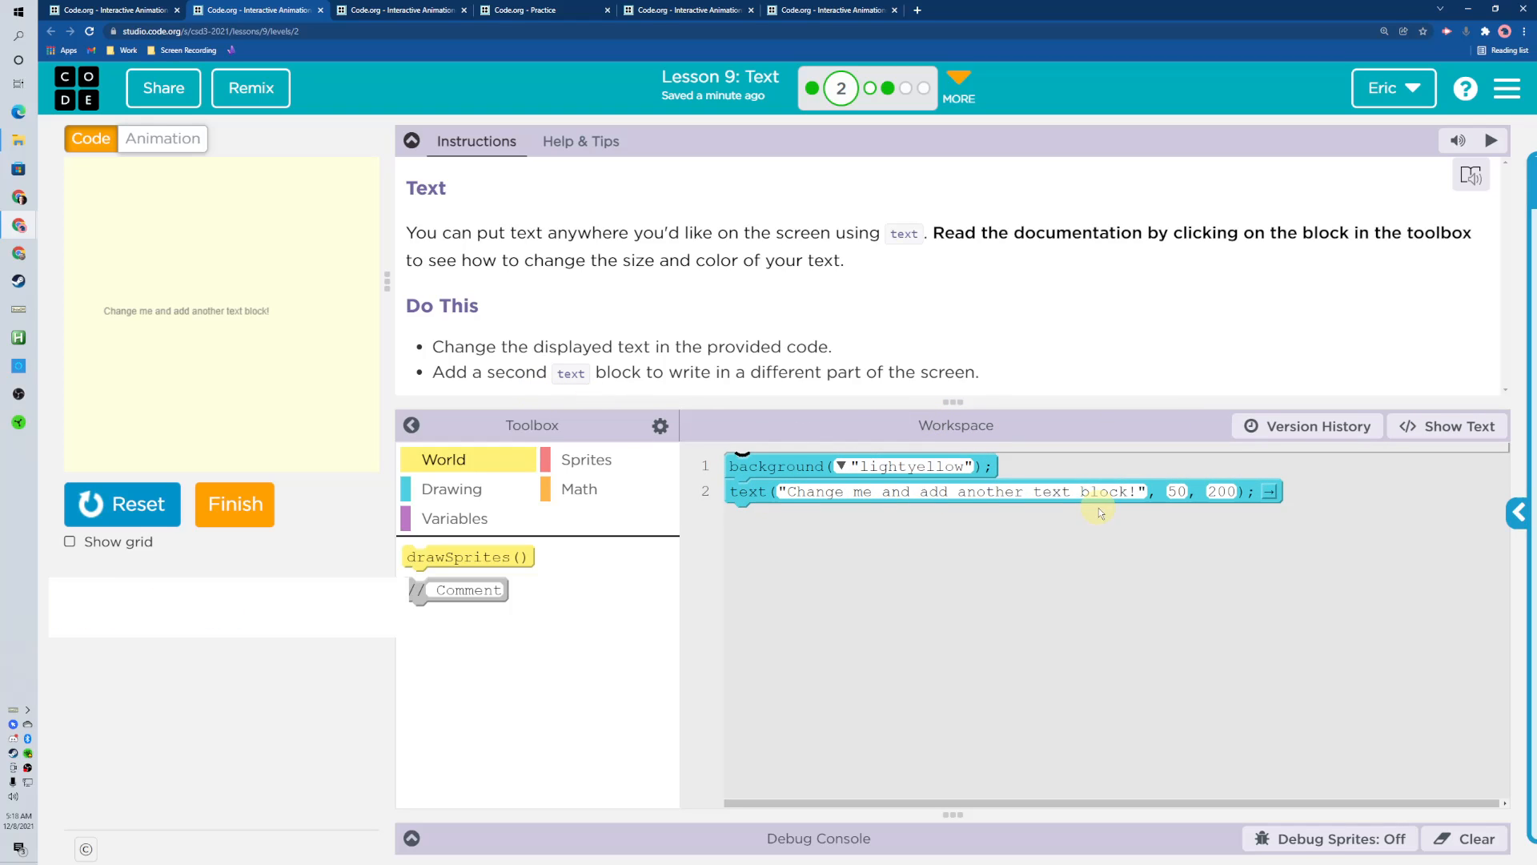
click(451, 489)
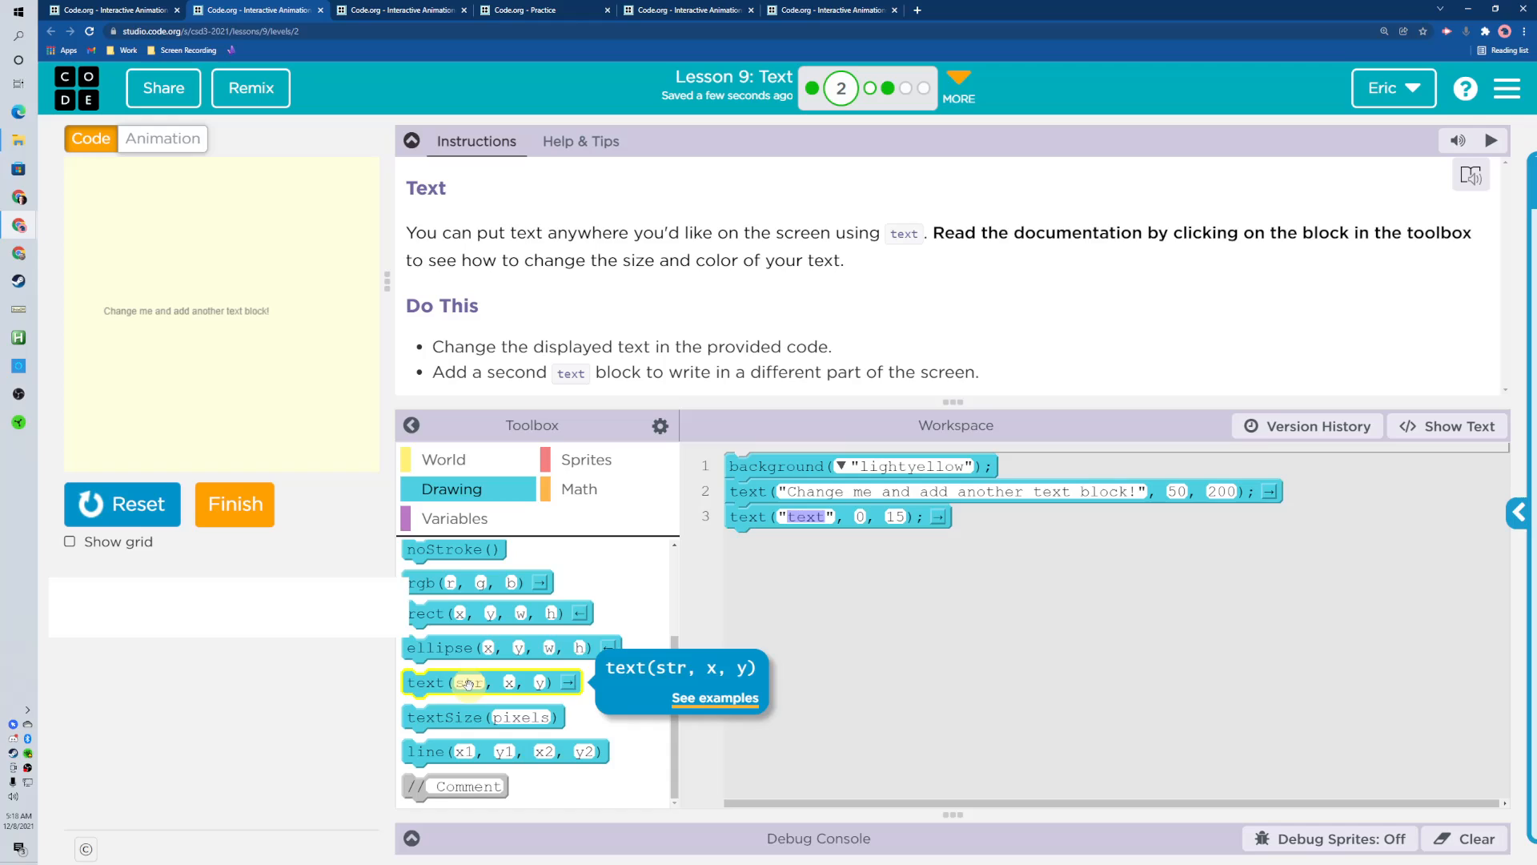
mouse_move(828, 549)
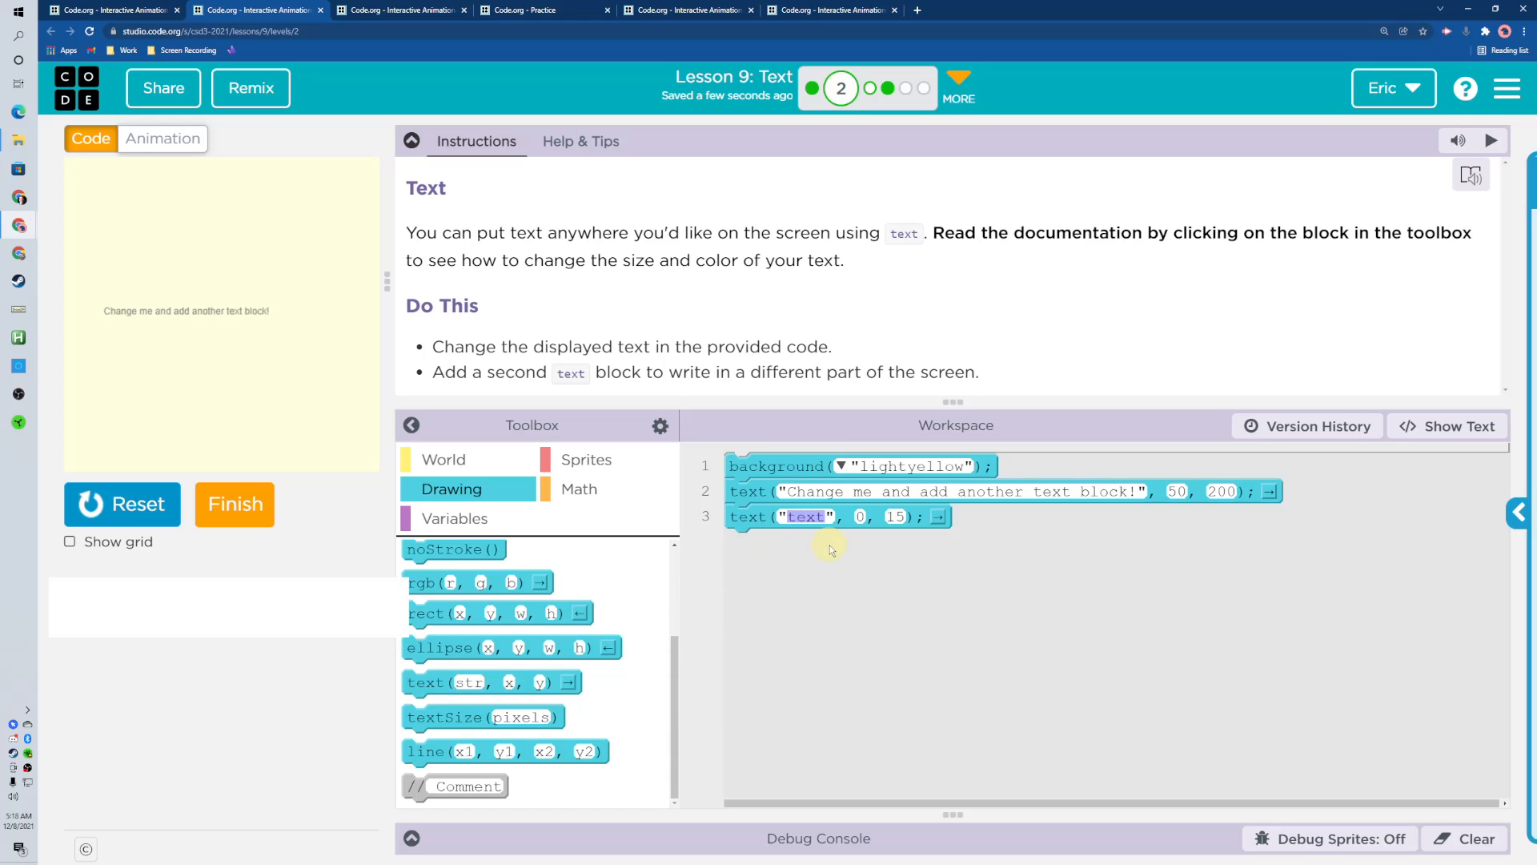
text(Something)
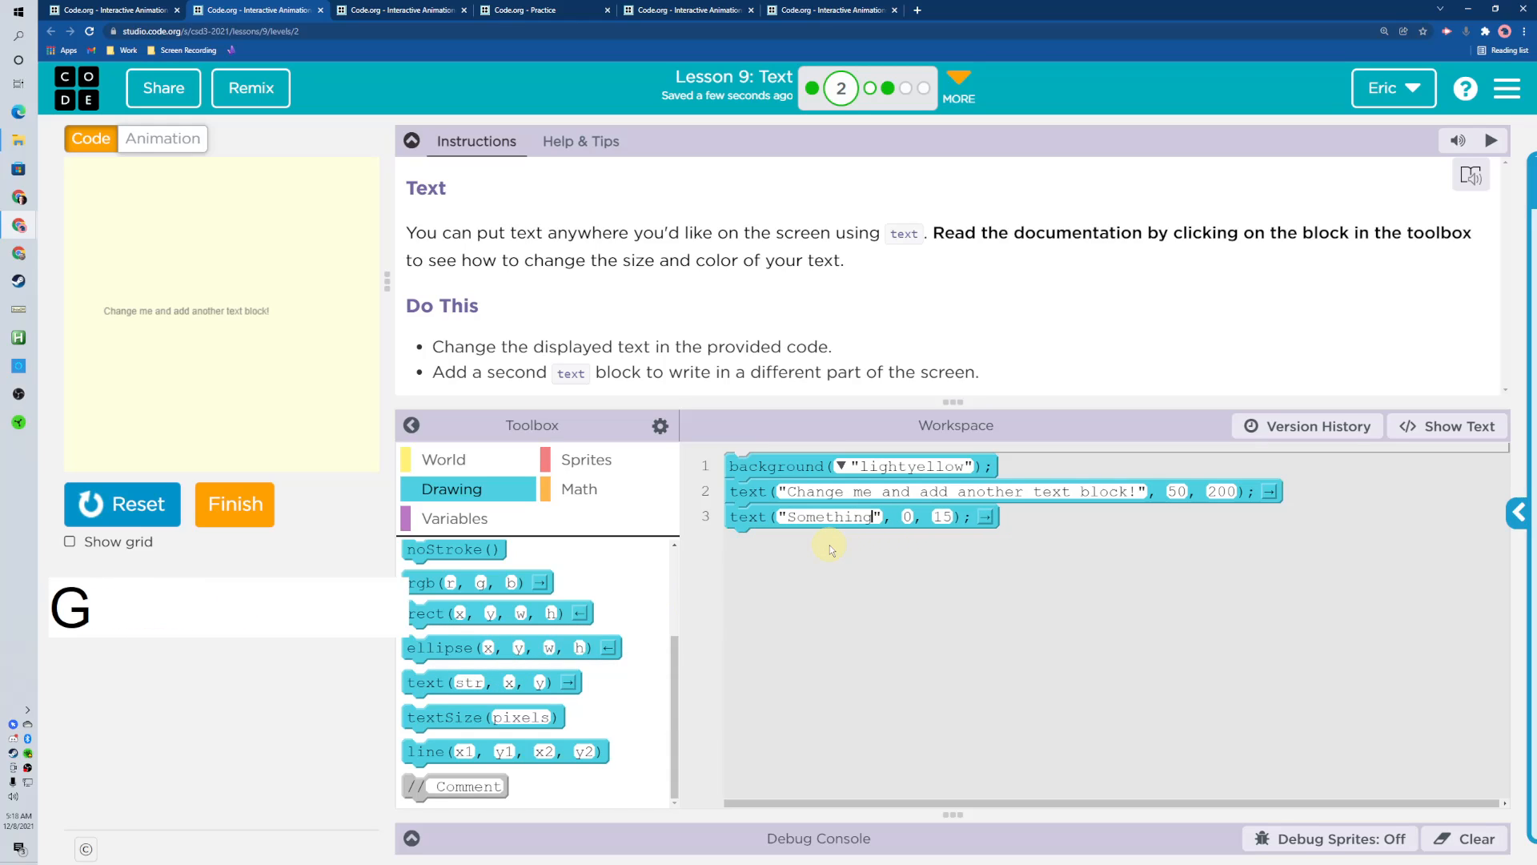
Position the 'Something' text at (200, 50), run it, and finish the level.
click(907, 517)
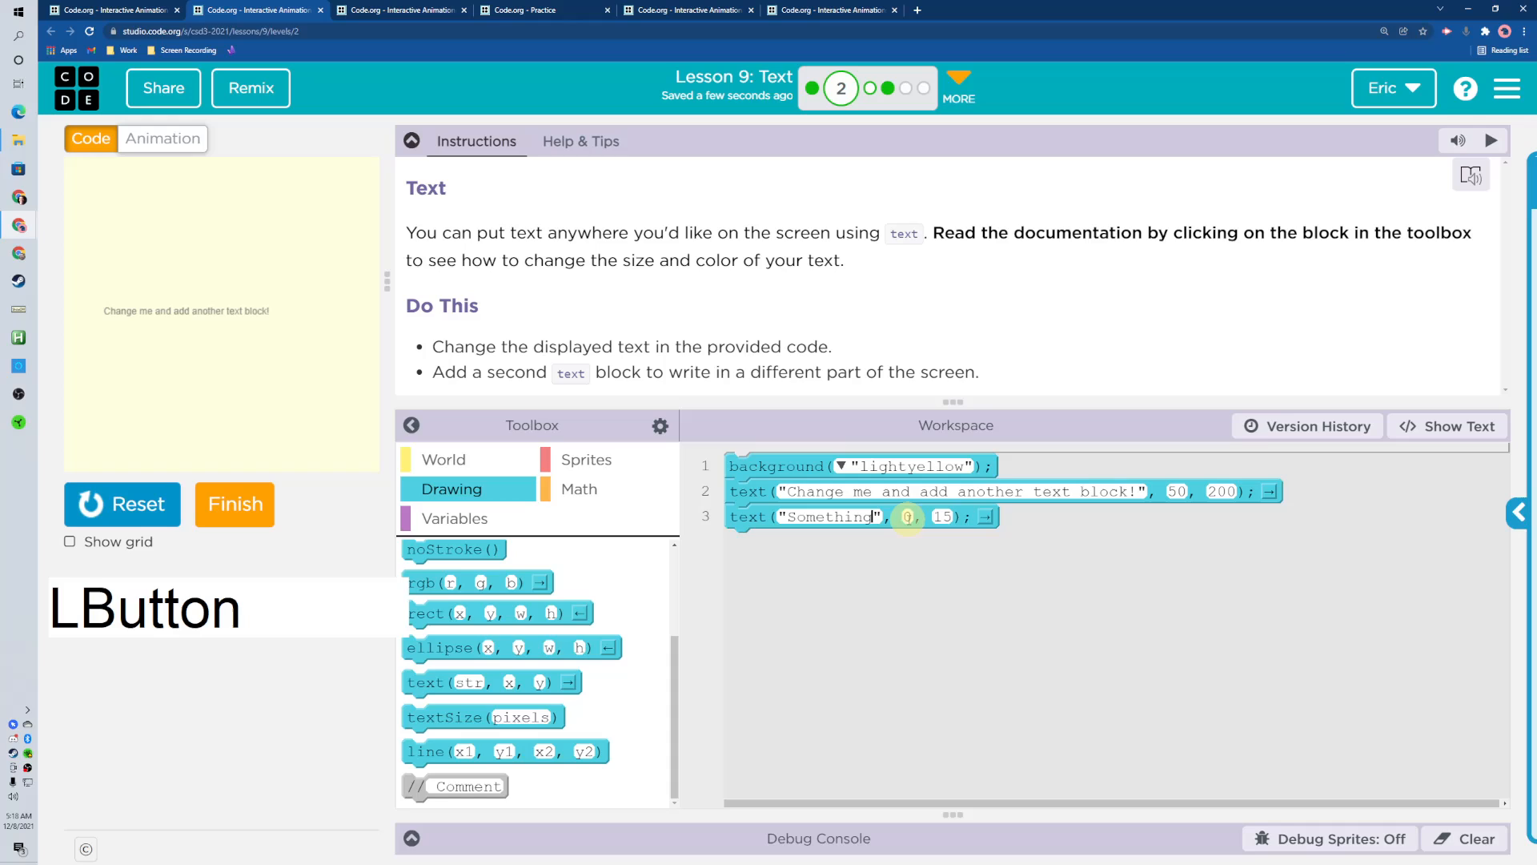
text(220)
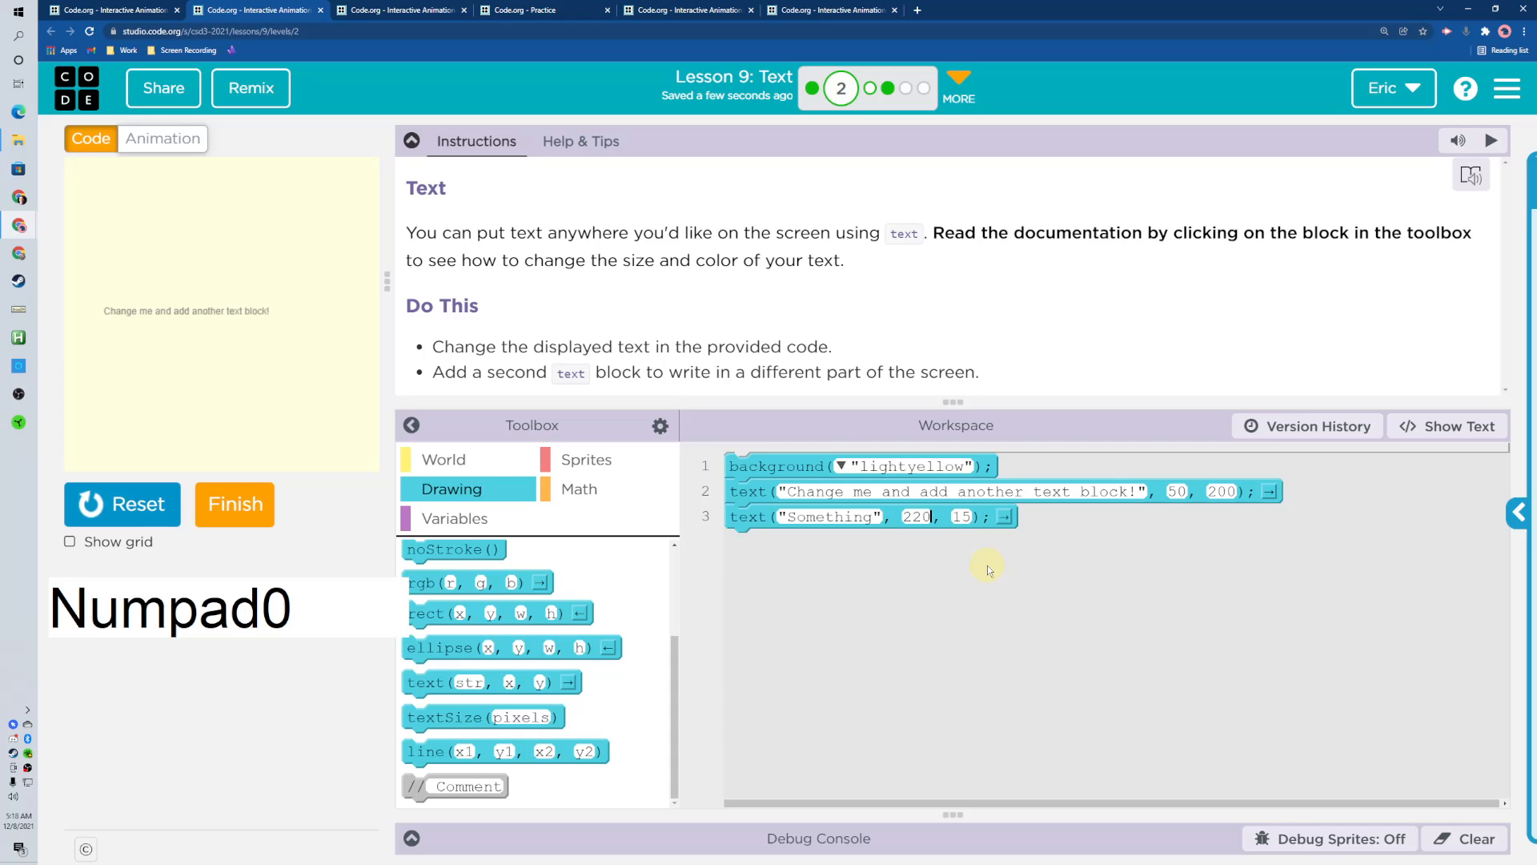
key(Tab)
text(50)
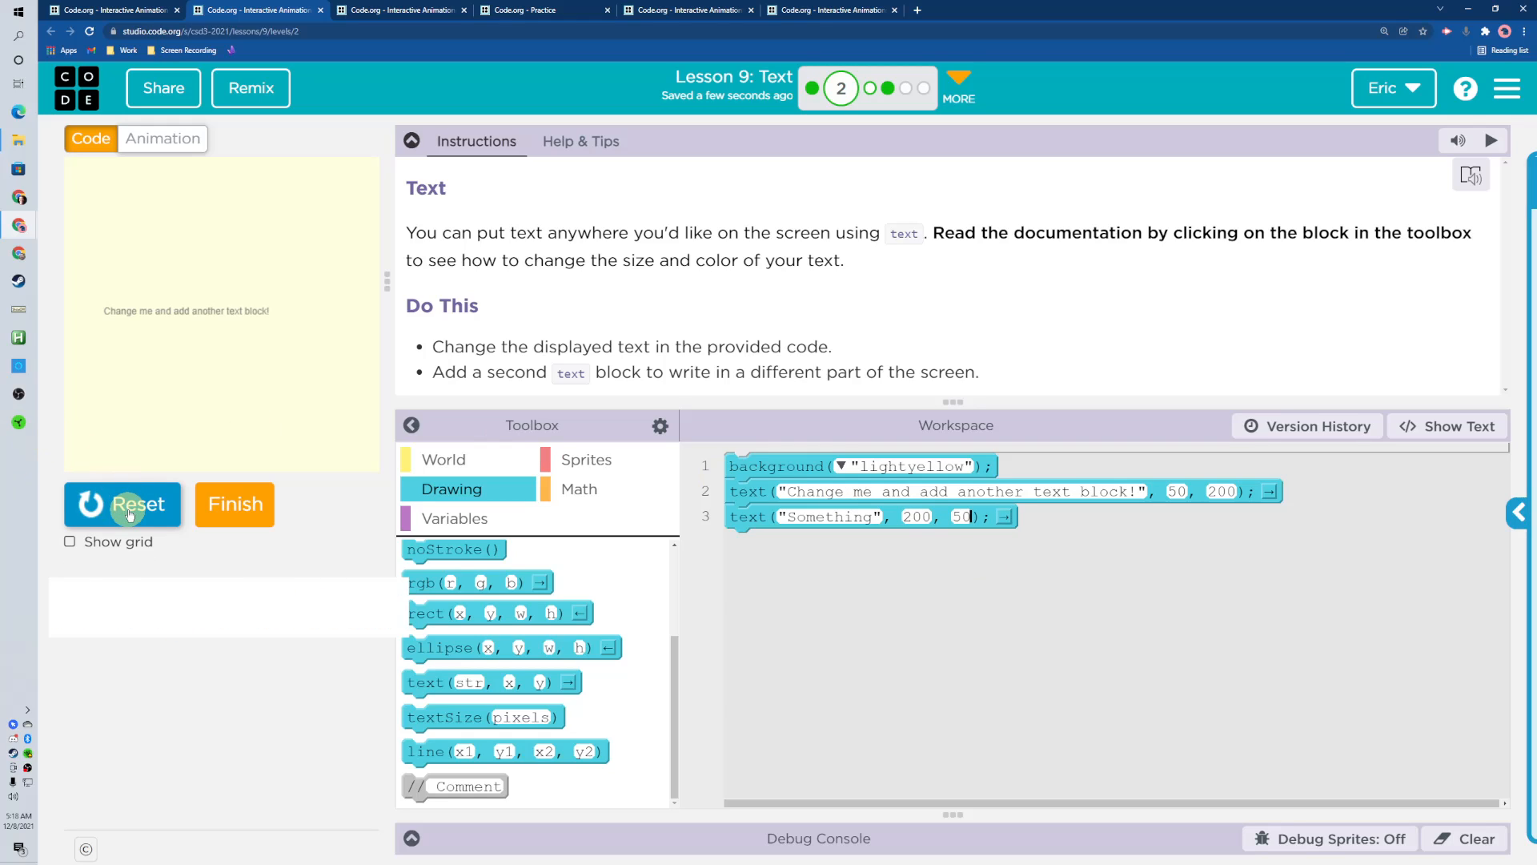
click(122, 503)
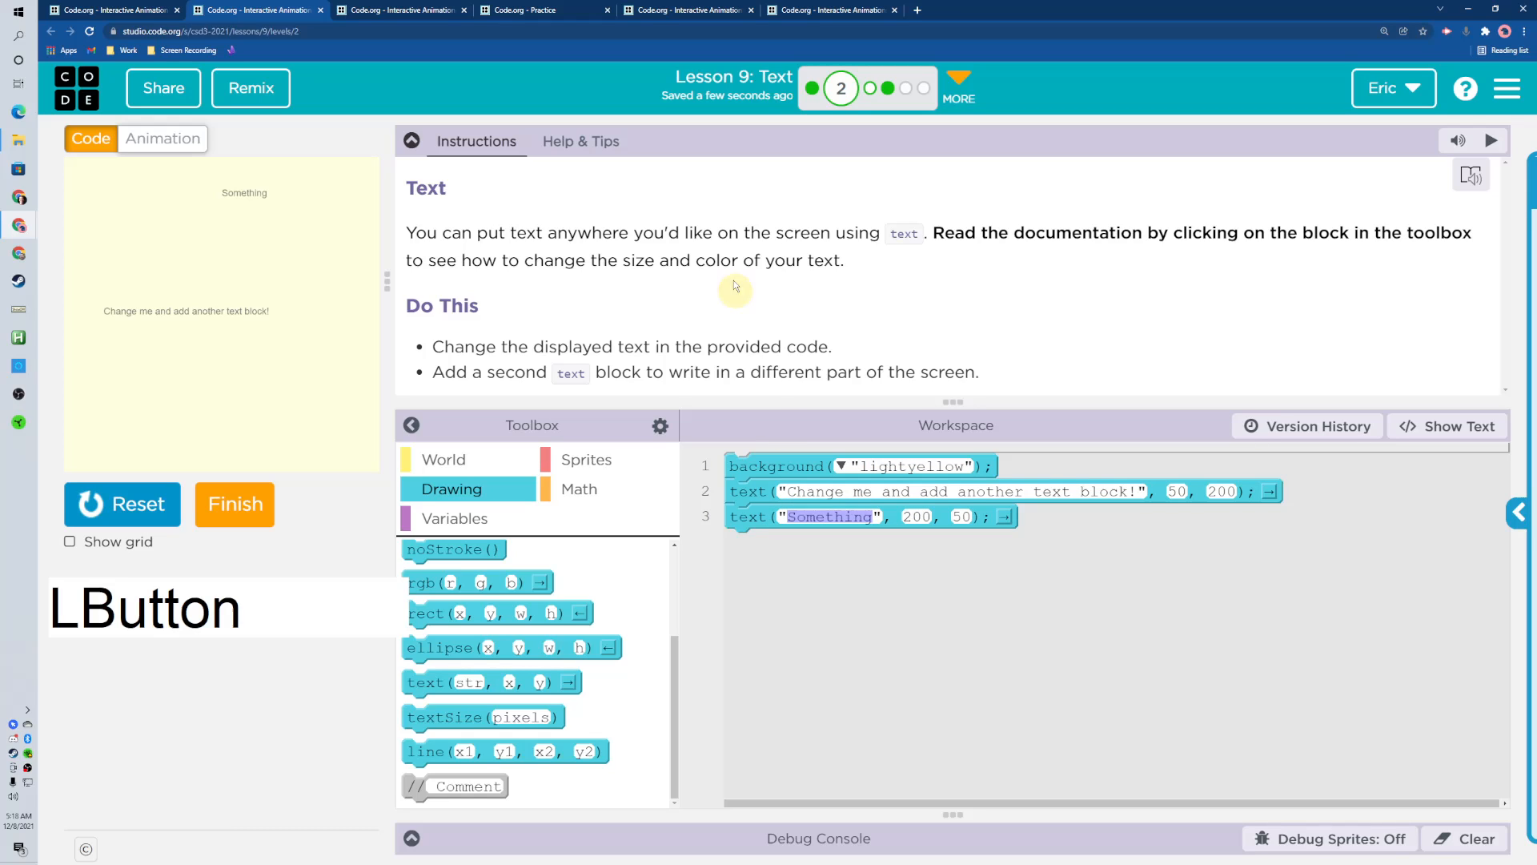
click(234, 504)
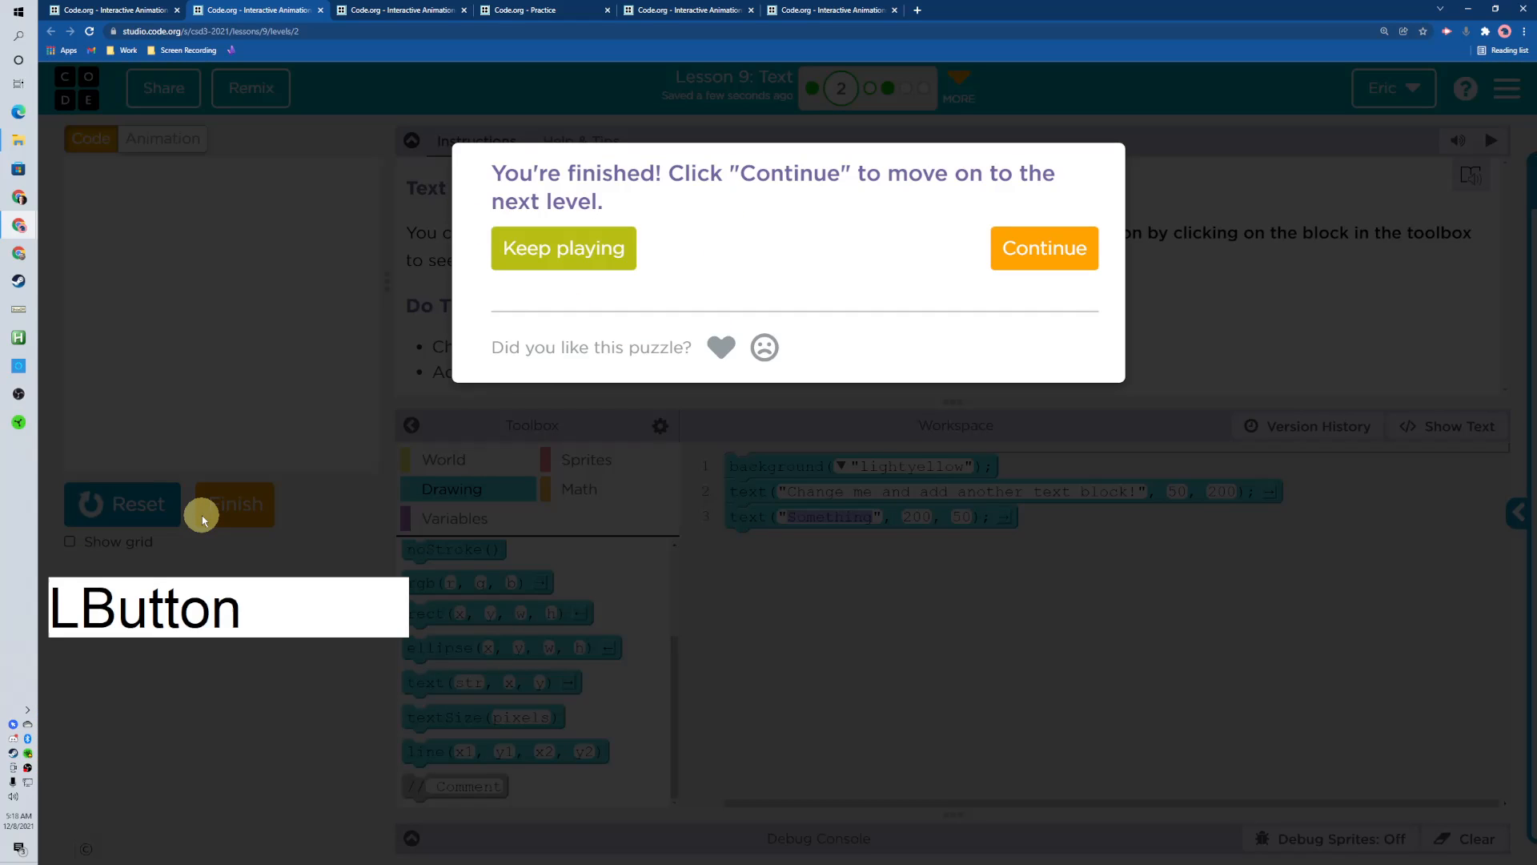
Insert textSize(60) after line 5 so 'large' is biggest, run, and finish.
click(1043, 247)
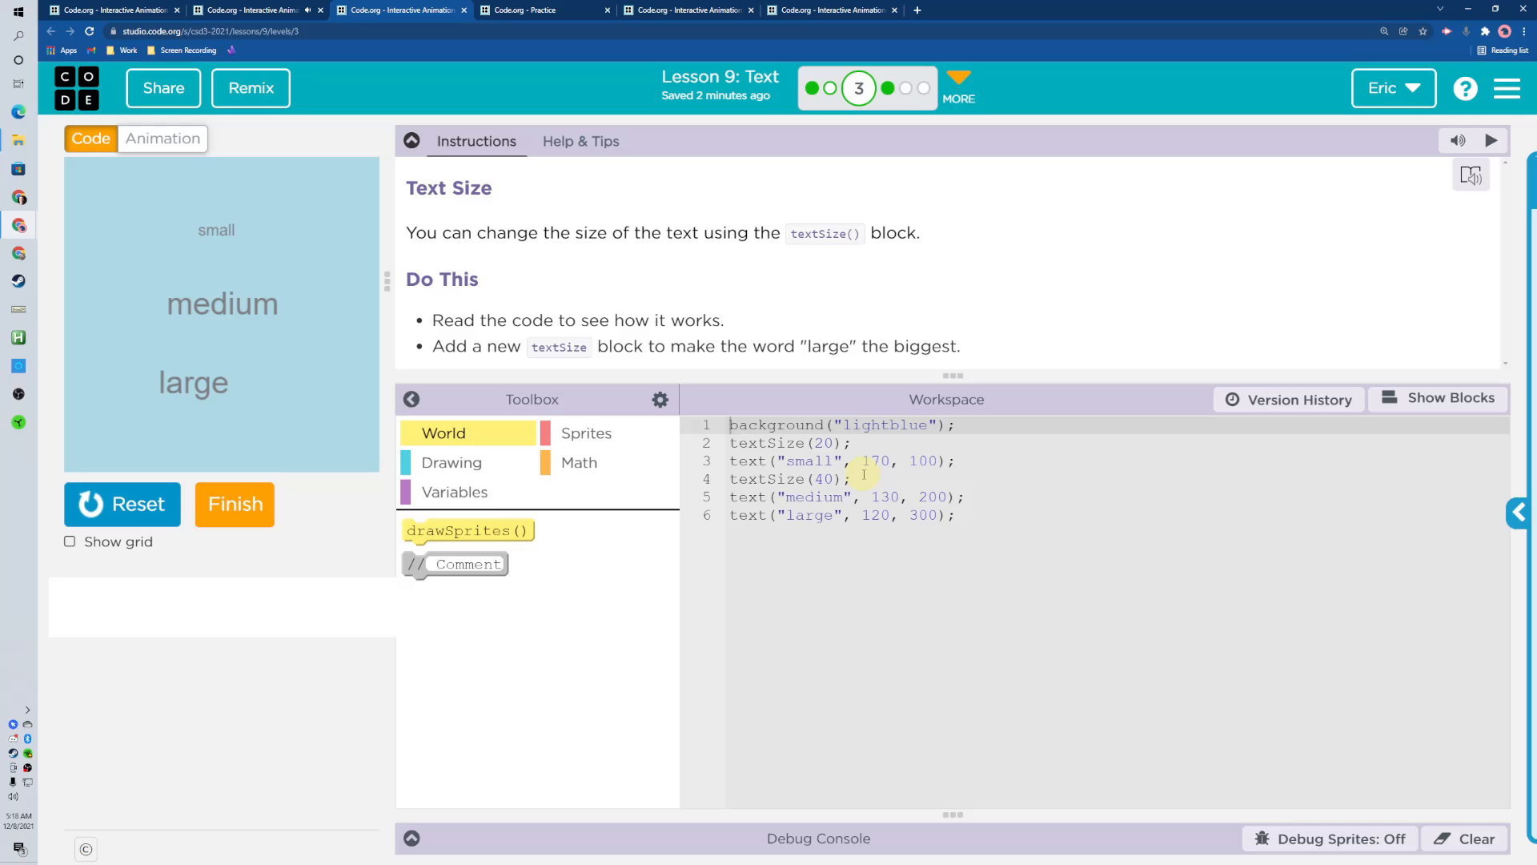
mouse_move(973, 497)
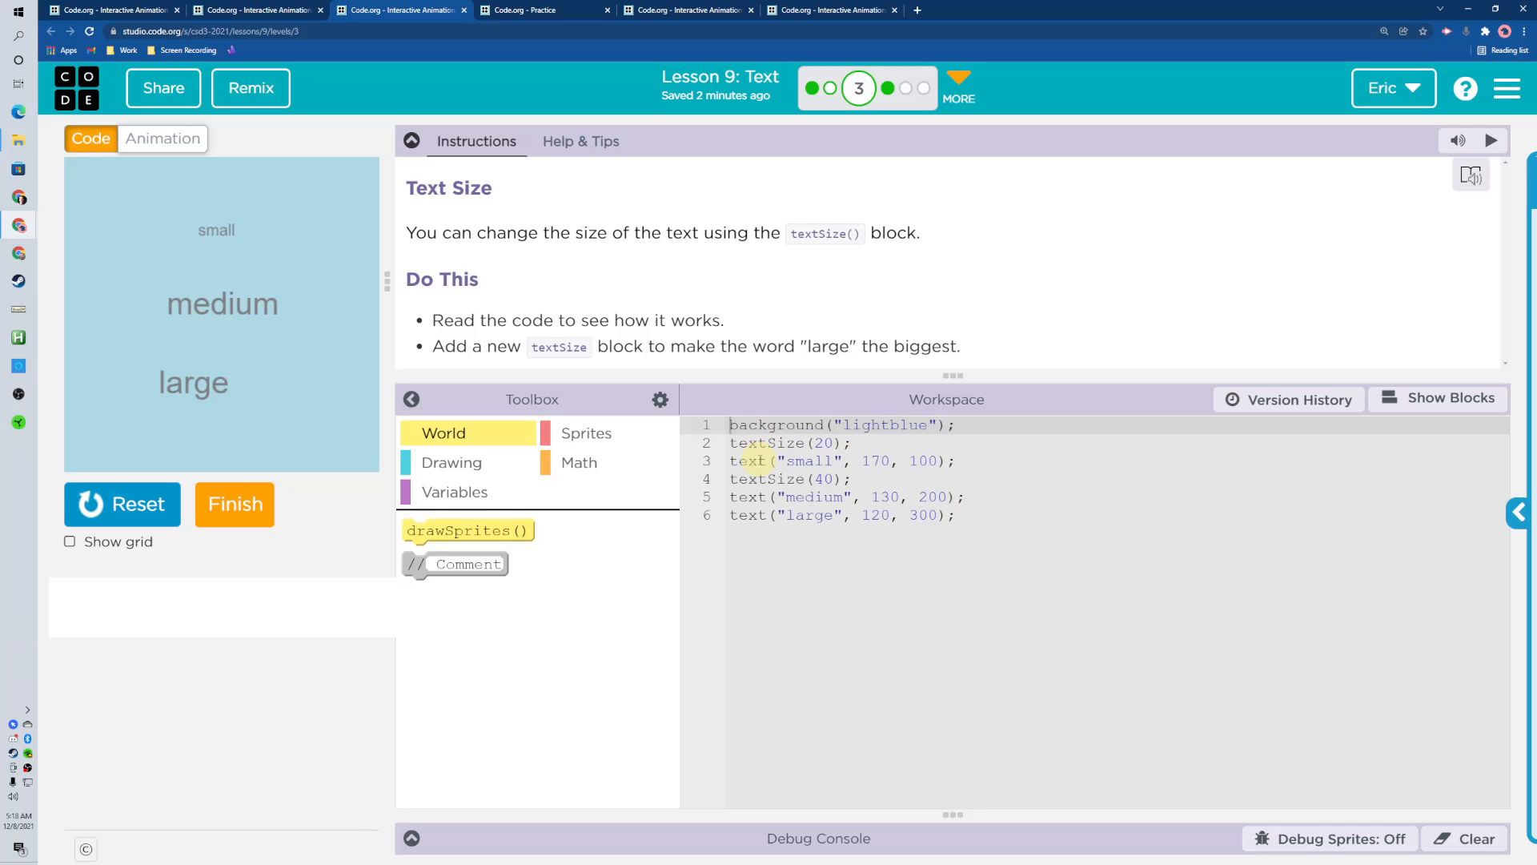
click(860, 448)
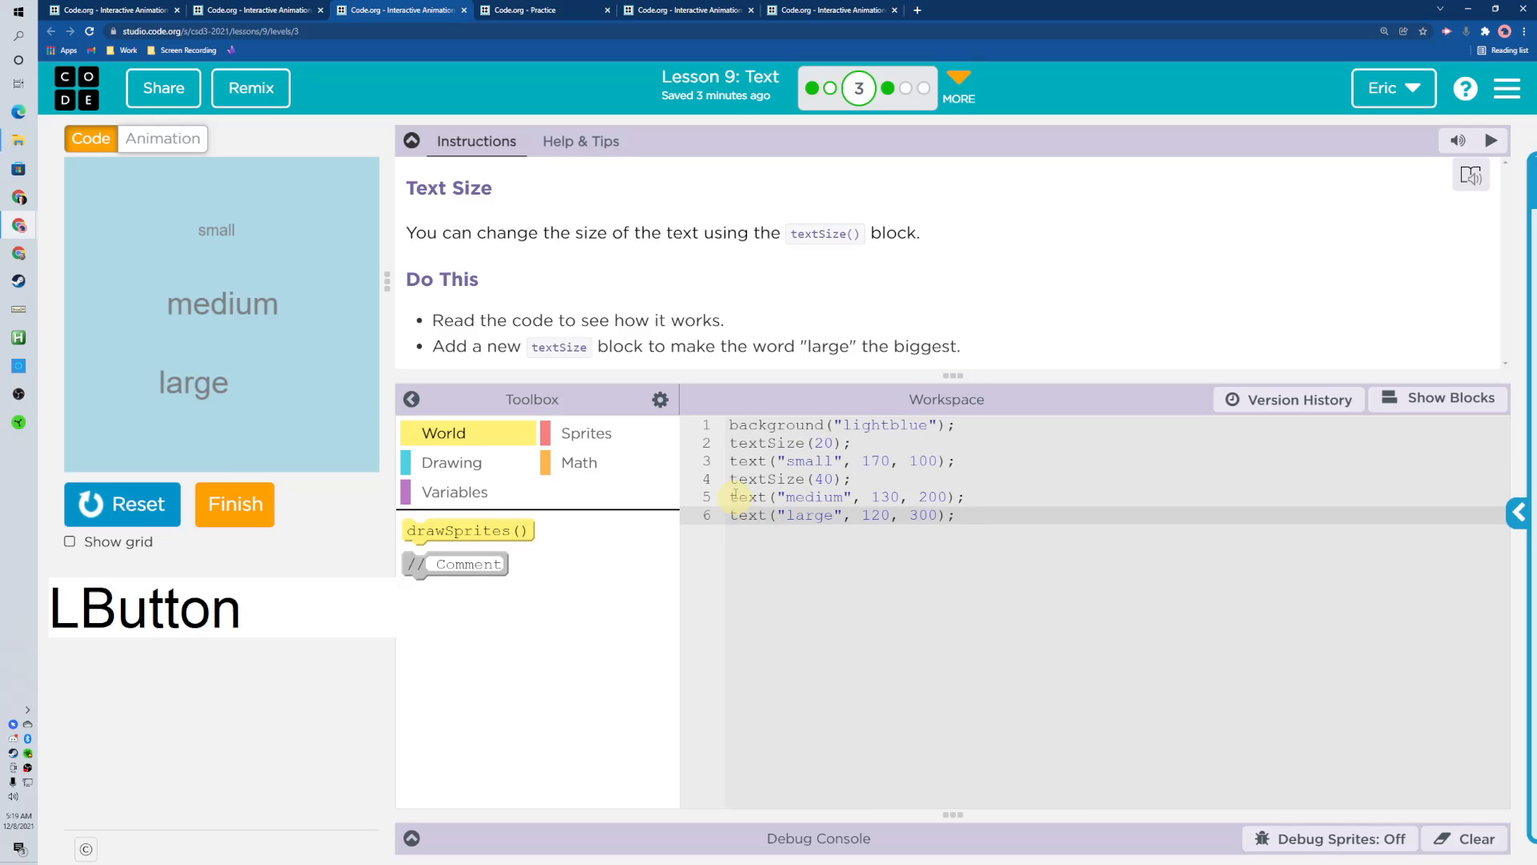
click(451, 462)
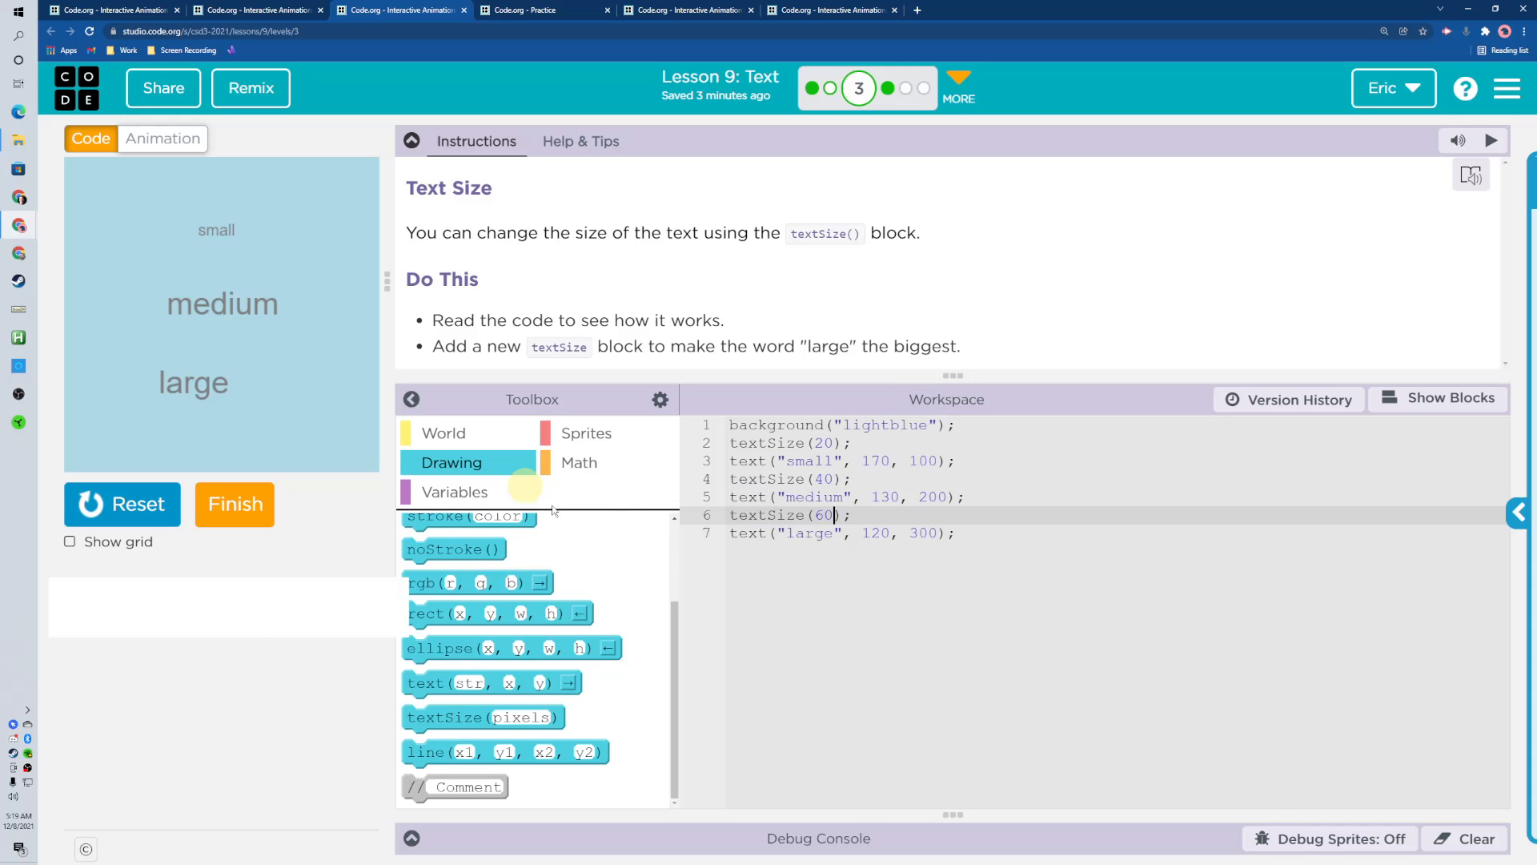
click(272, 305)
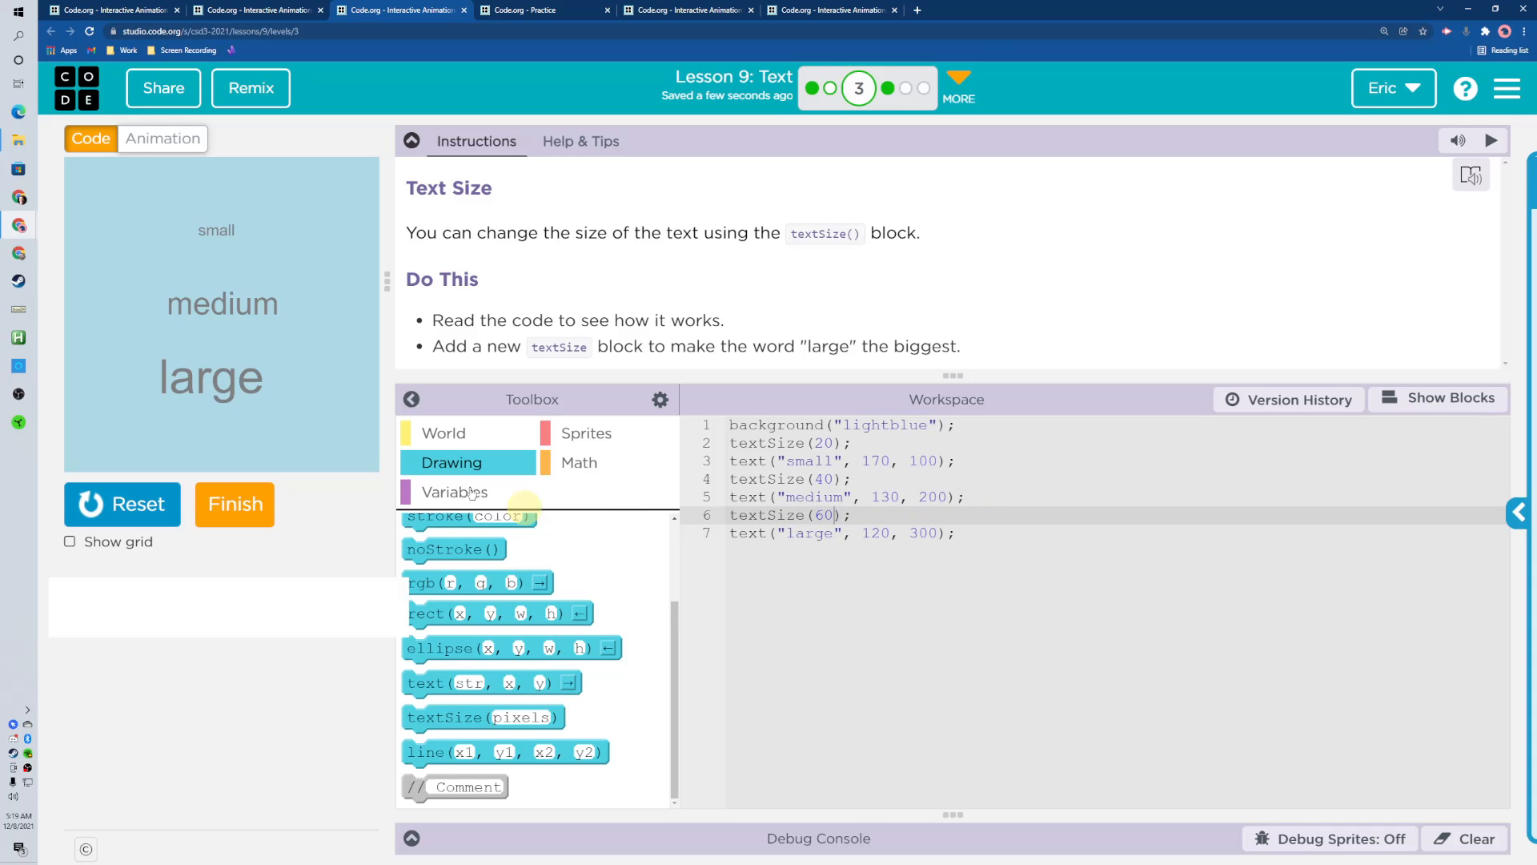
click(235, 504)
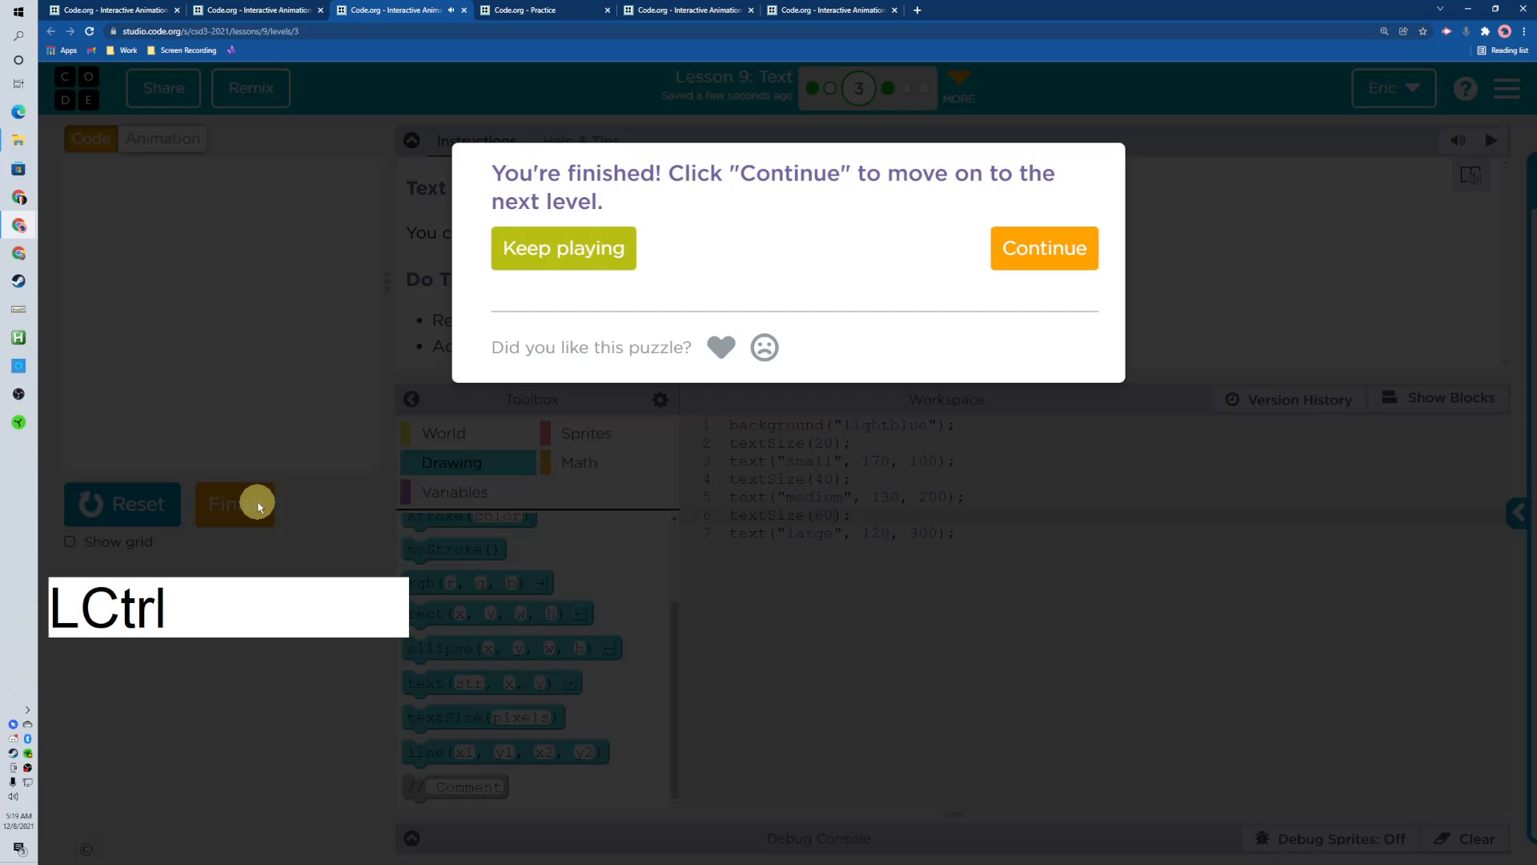
On the Debug level, switch to blocks and restore an older version from Version History.
click(1043, 248)
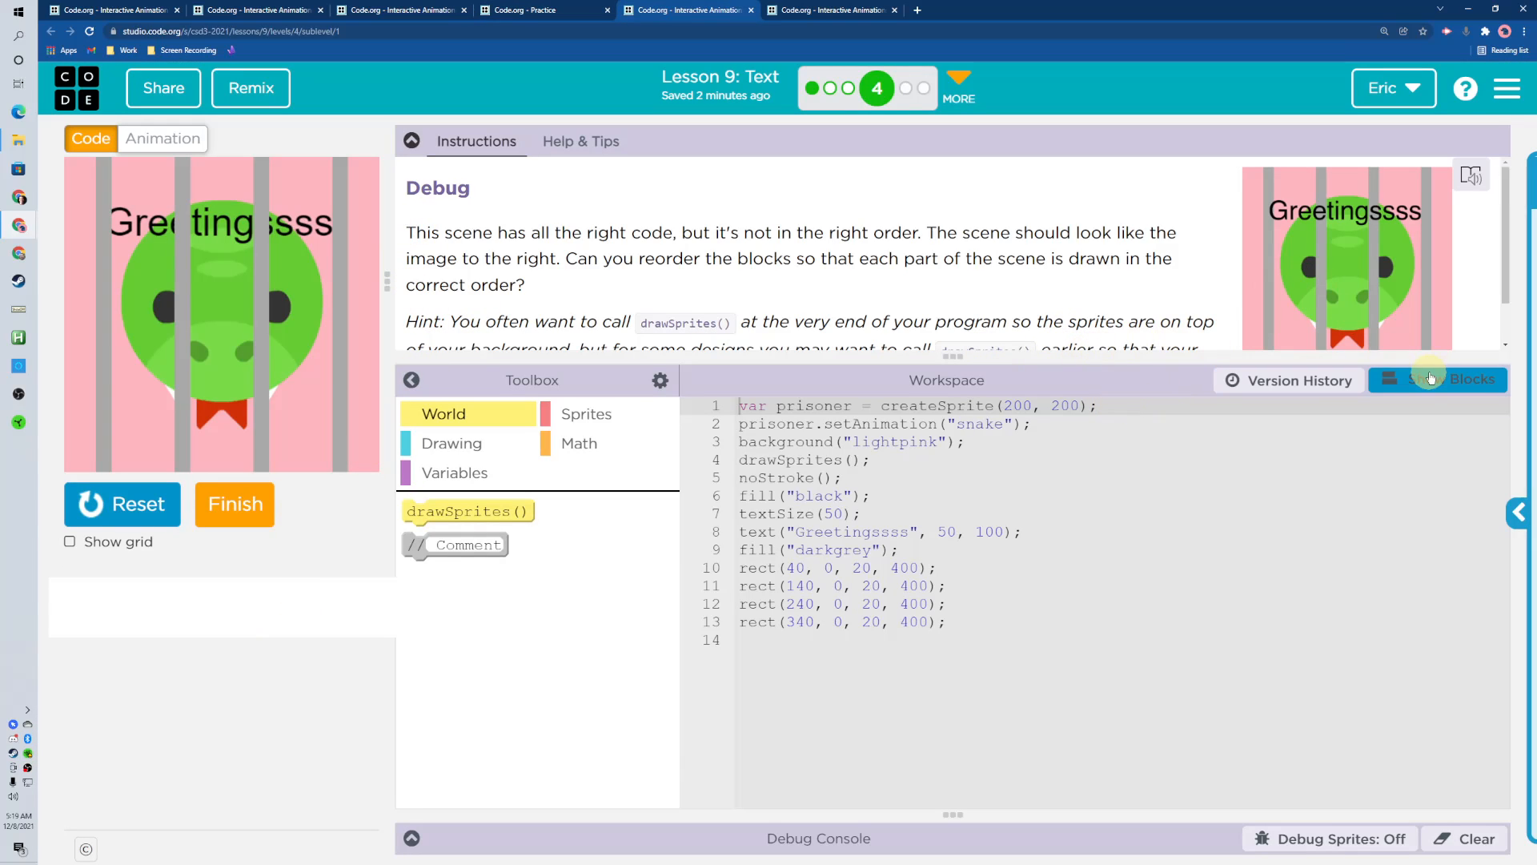
click(1437, 380)
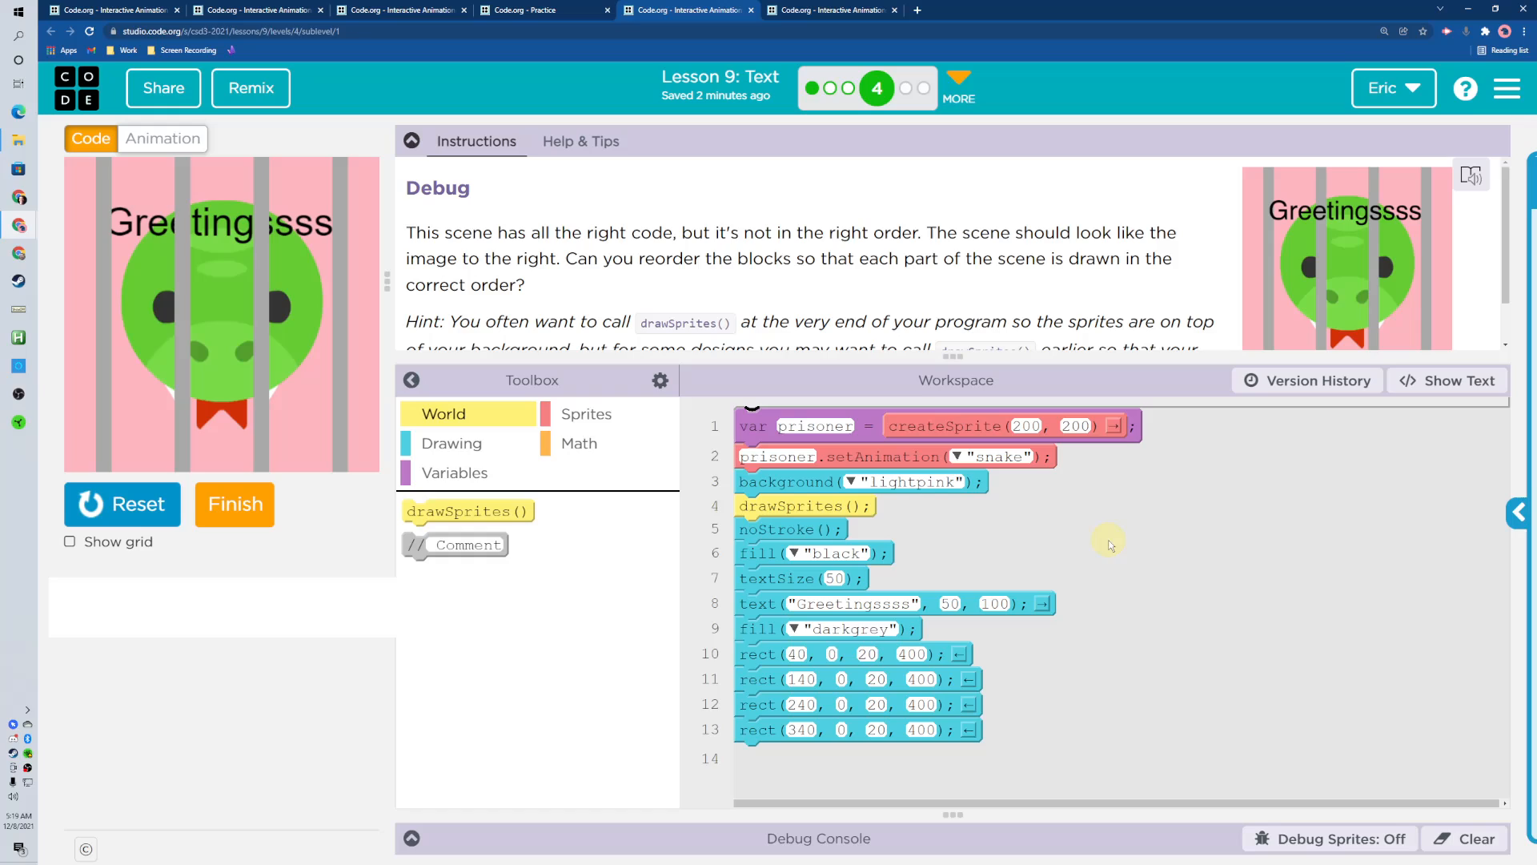
mouse_move(1248, 285)
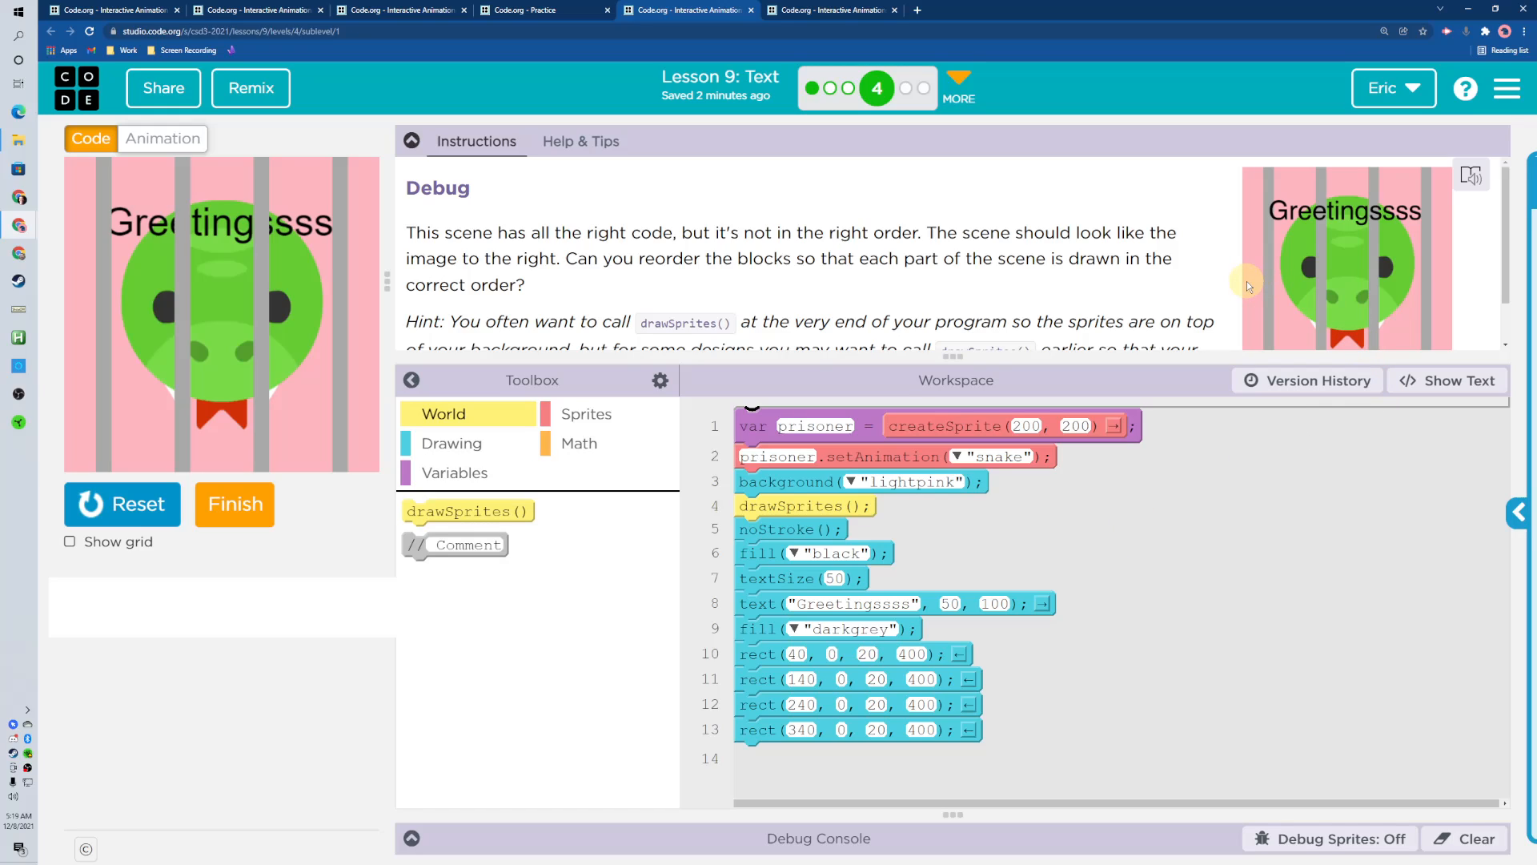
mouse_move(790, 505)
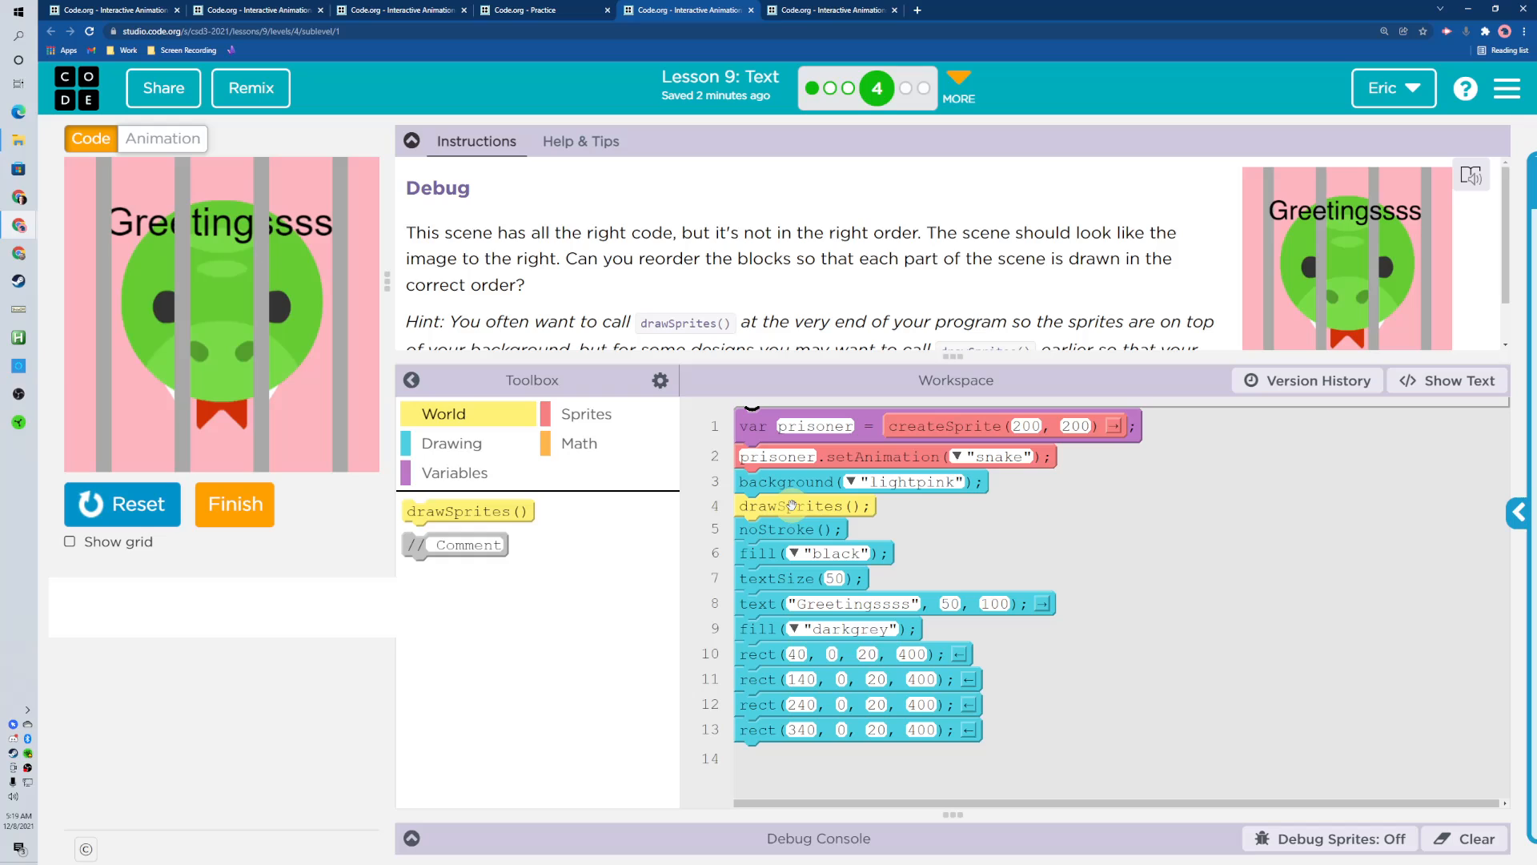
click(1306, 380)
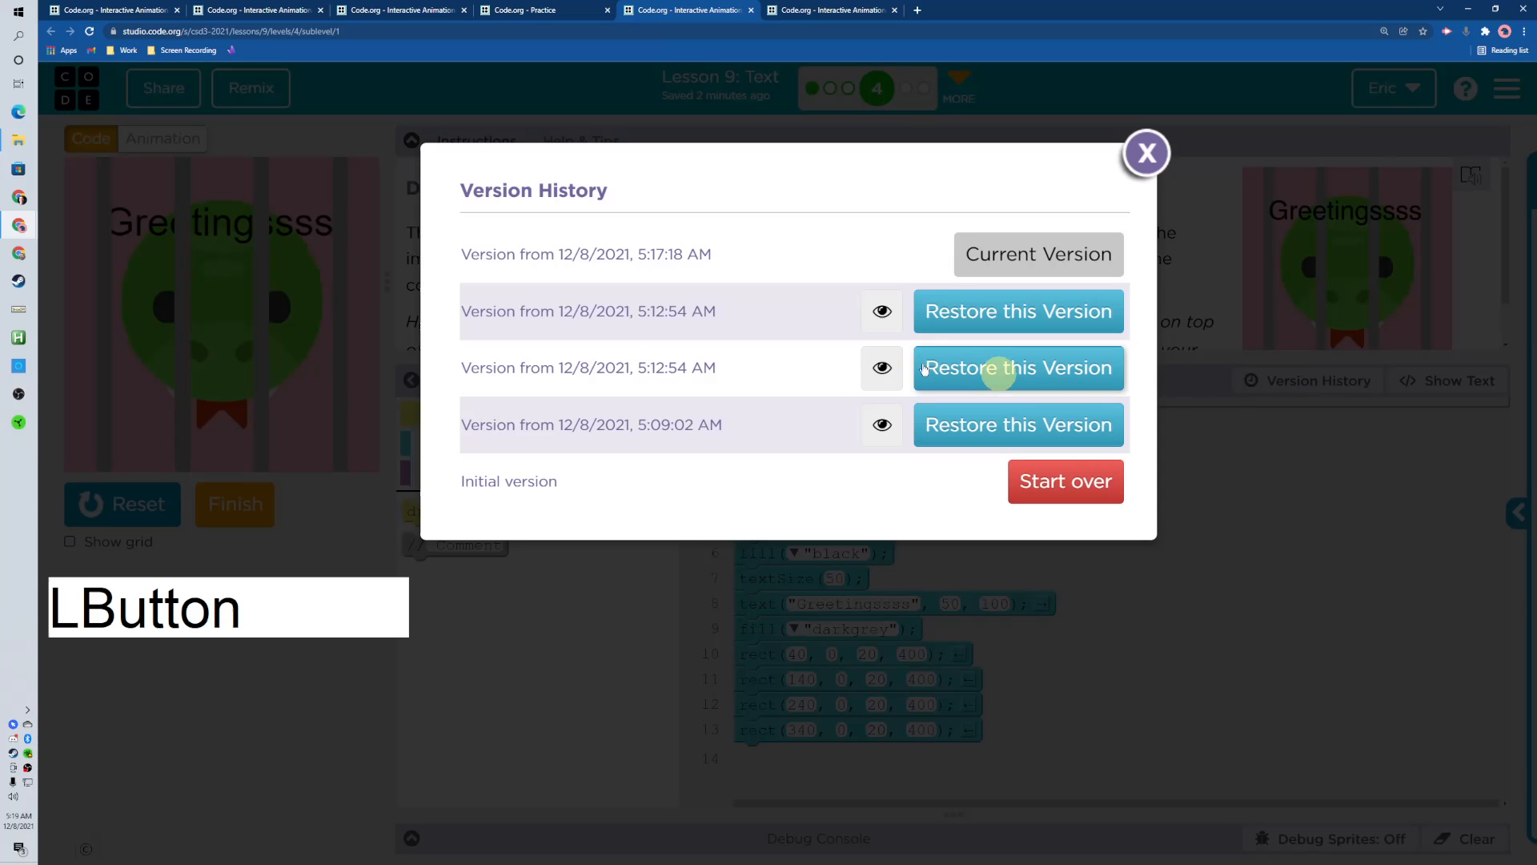
click(1017, 367)
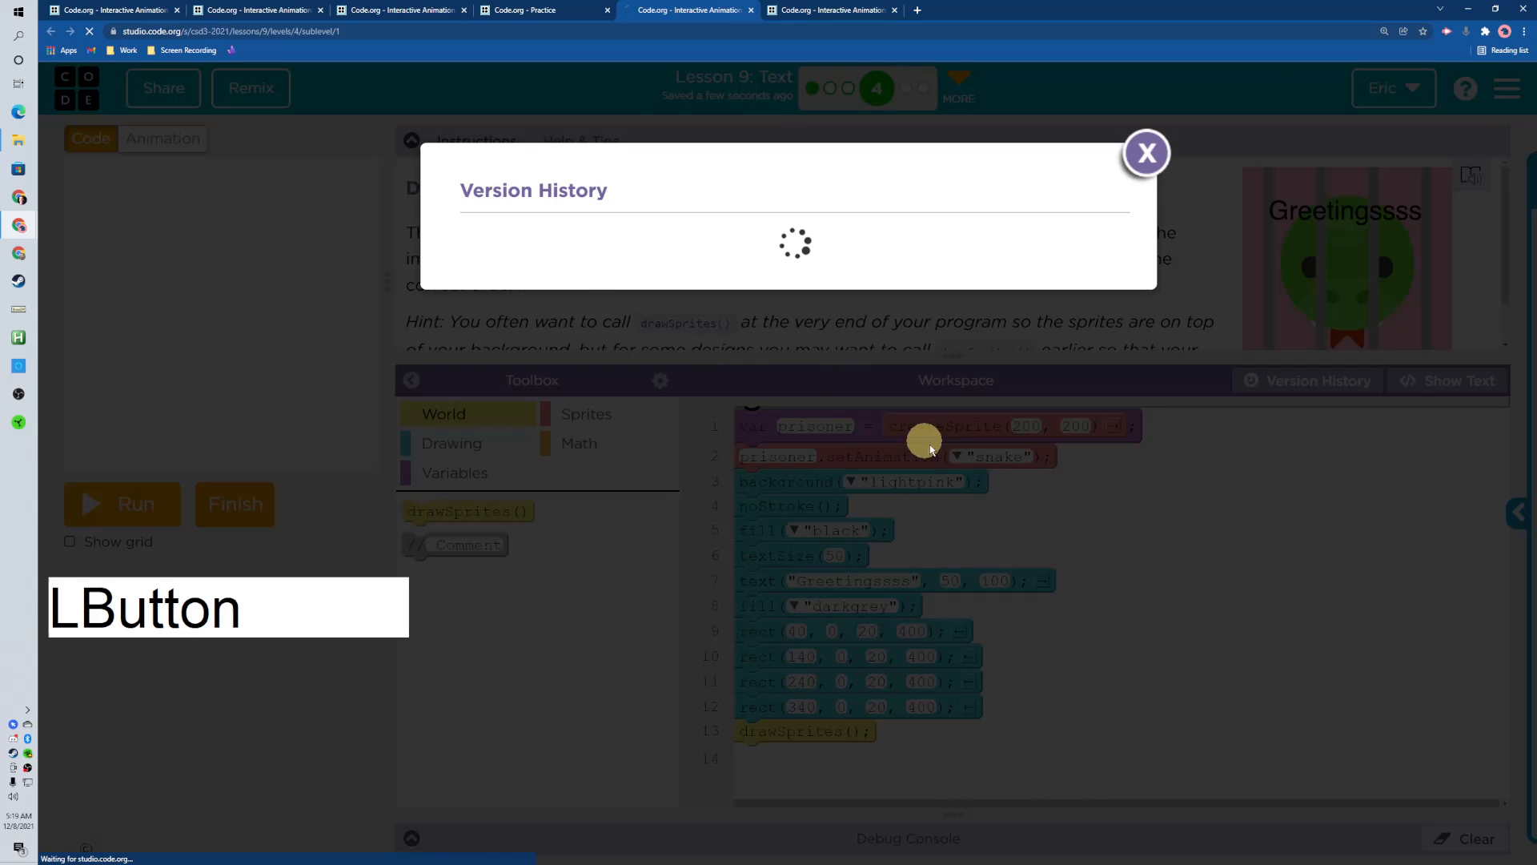
Move drawSprites() under background and the darkgrey bar blocks above the text, then continue.
click(1145, 153)
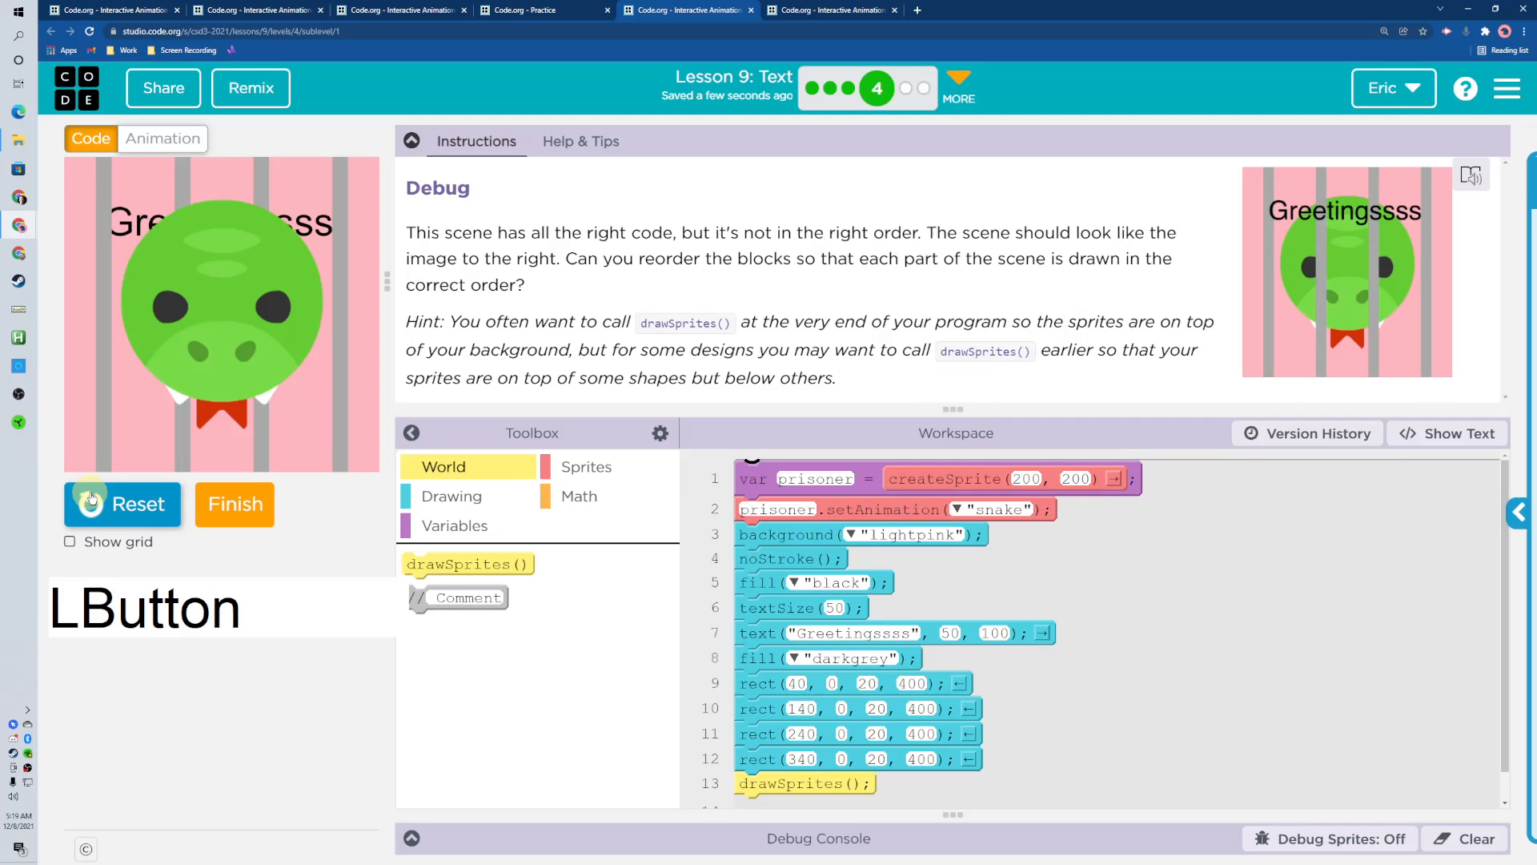
mouse_move(259, 328)
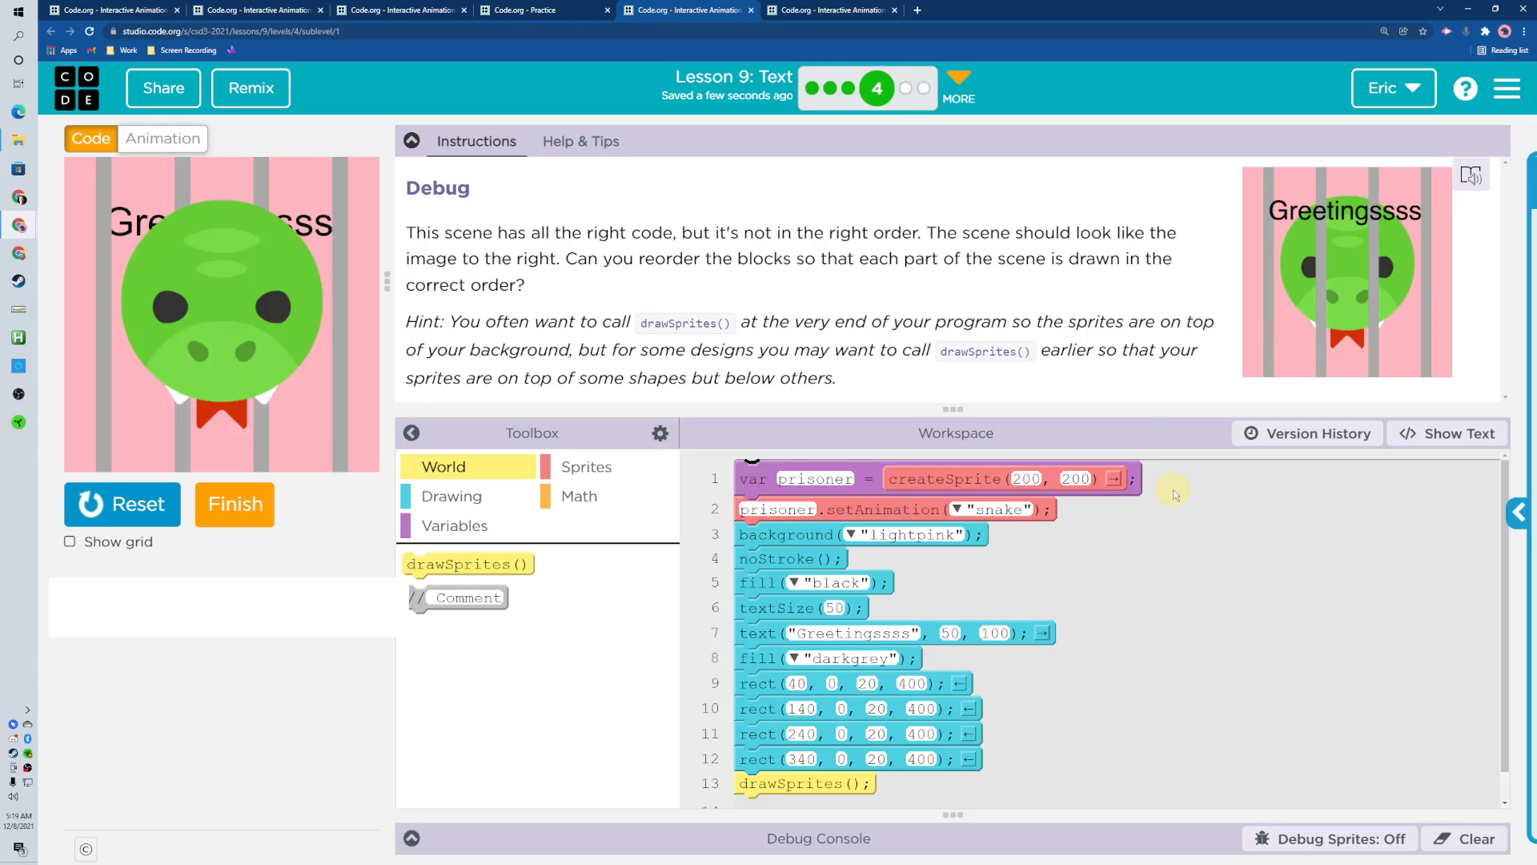
click(813, 478)
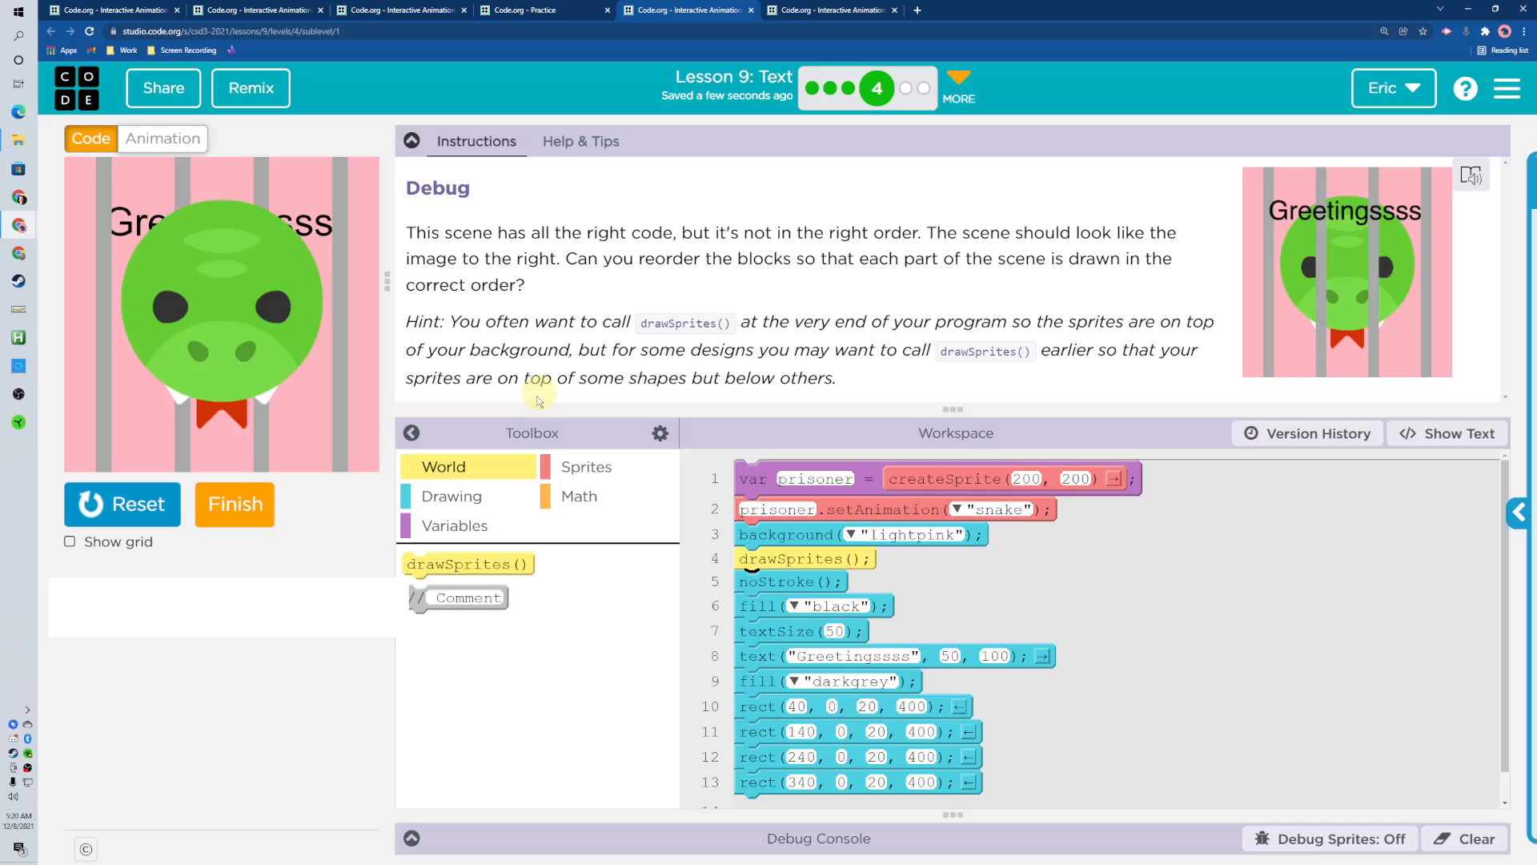
click(164, 283)
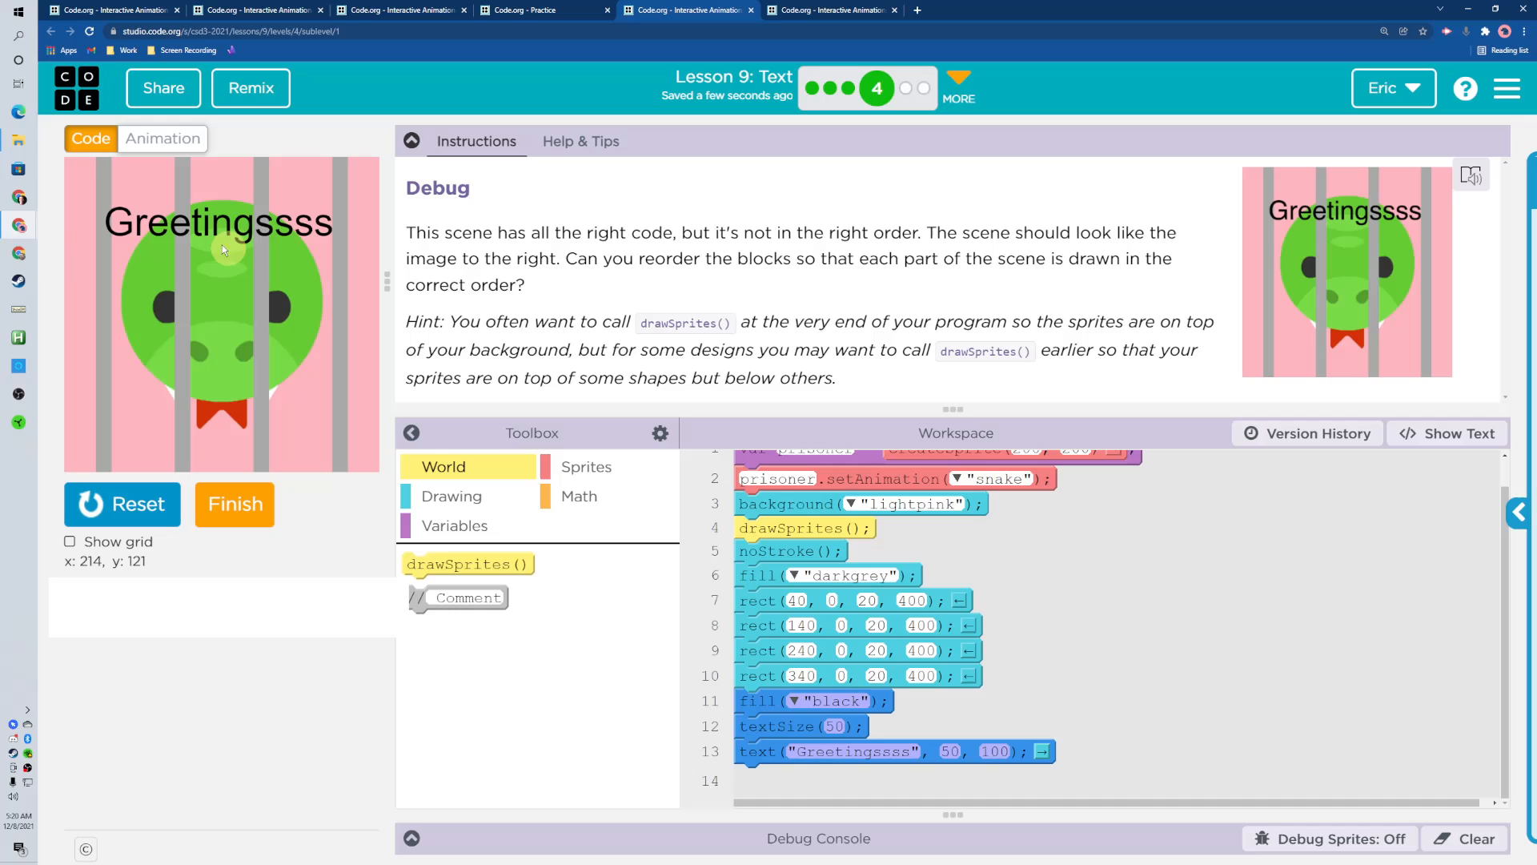
click(234, 503)
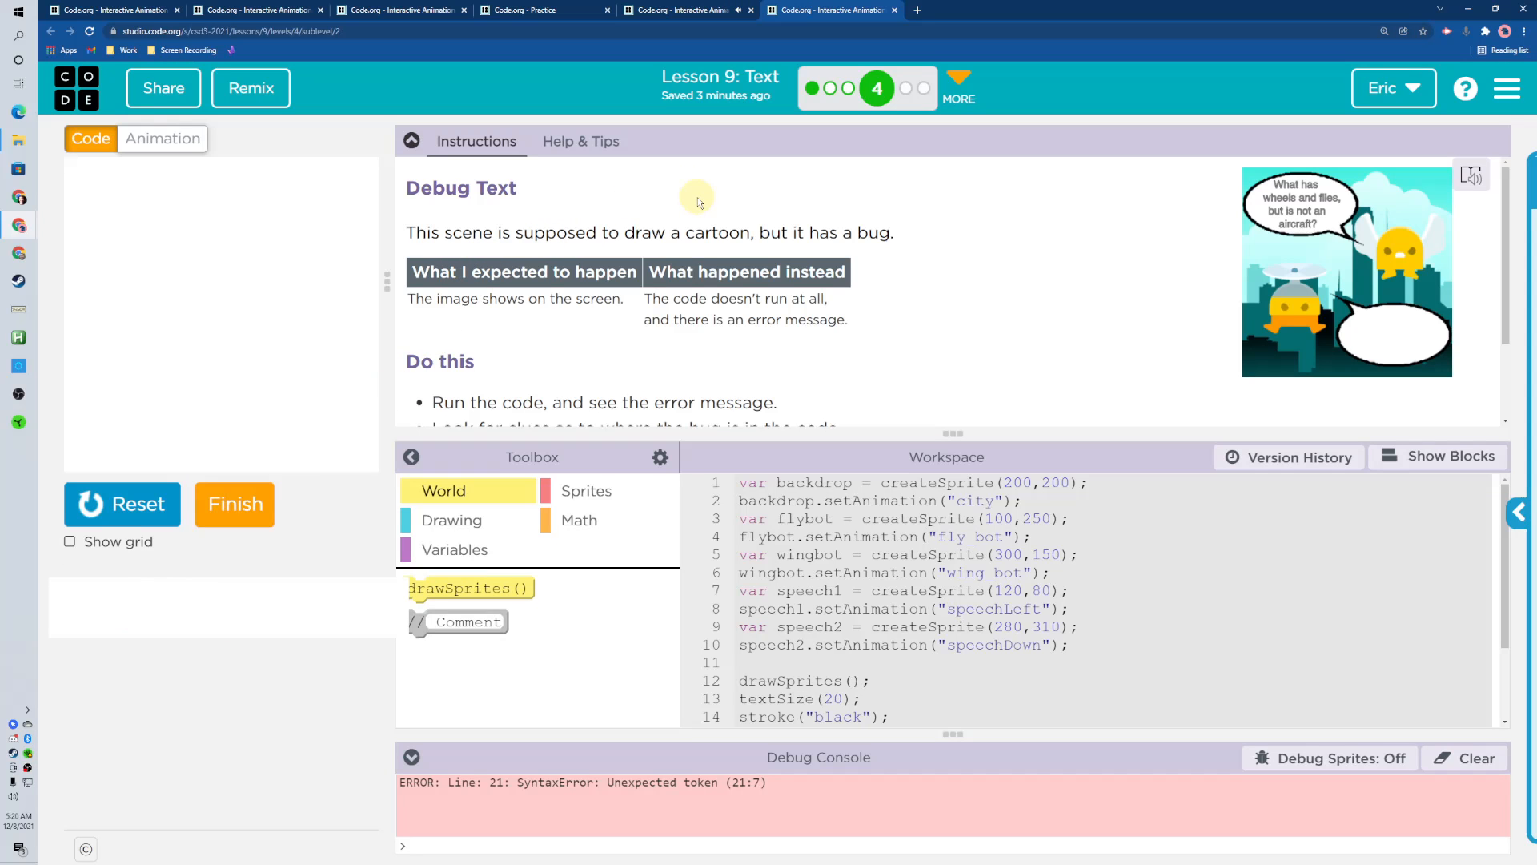
Scroll to line 19 and add quotation marks around 'A garbage truck!'.
scroll(down, 3)
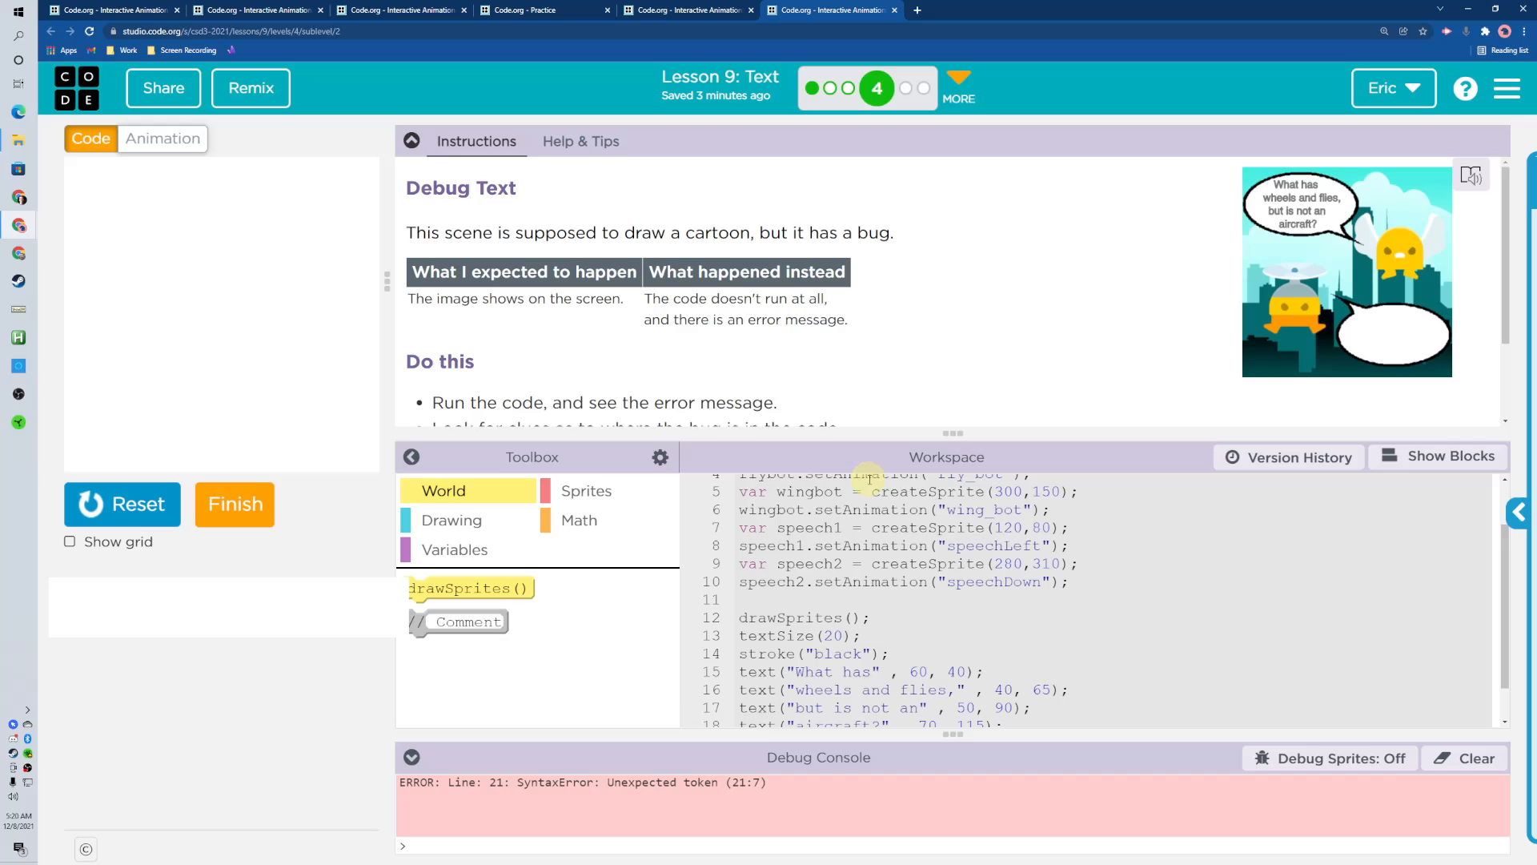
scroll(down, 3)
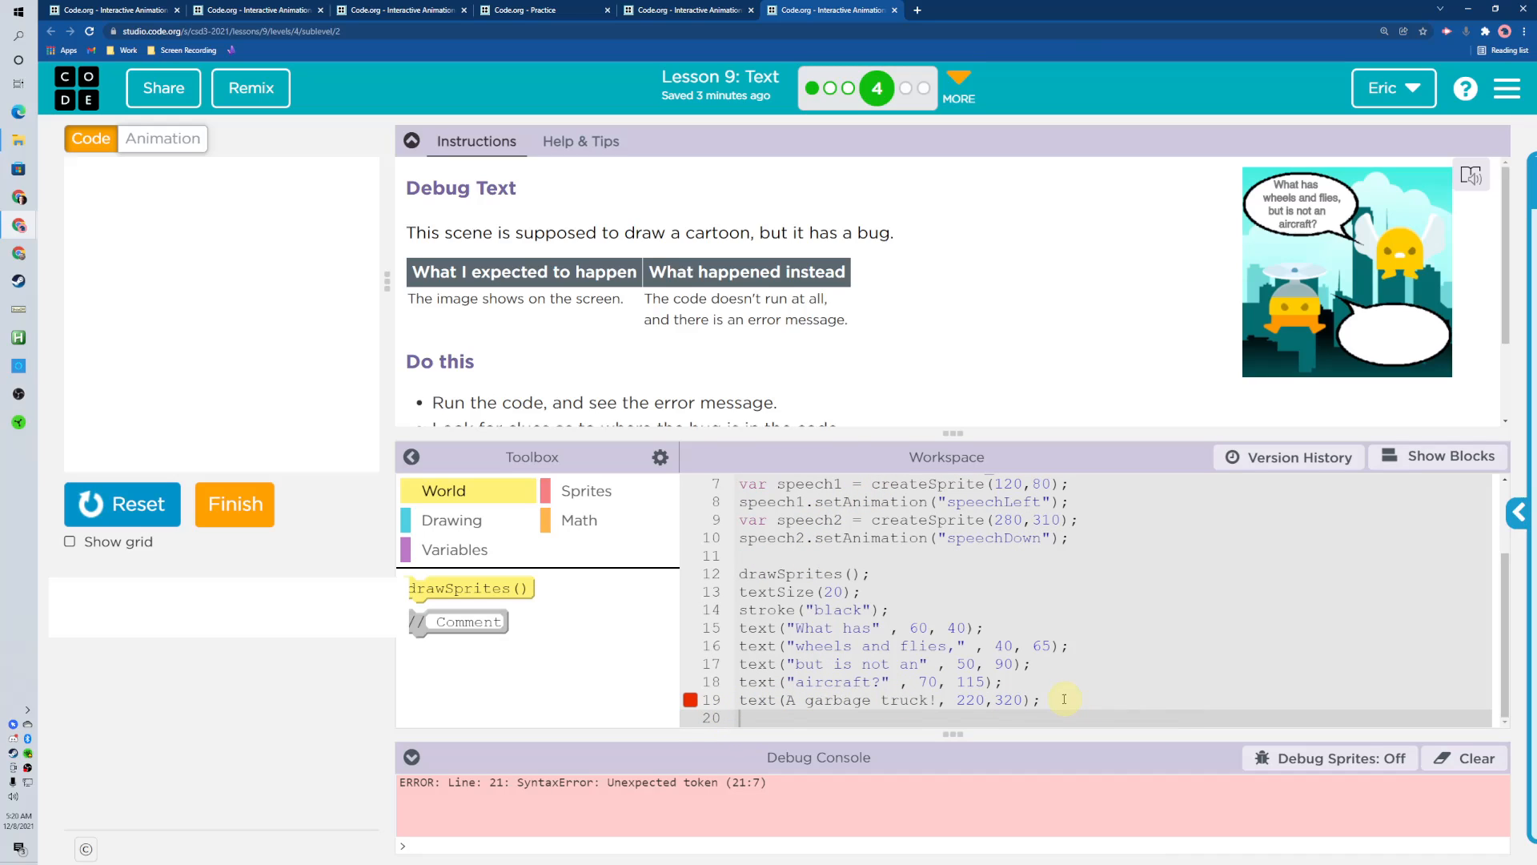
click(798, 681)
text(")
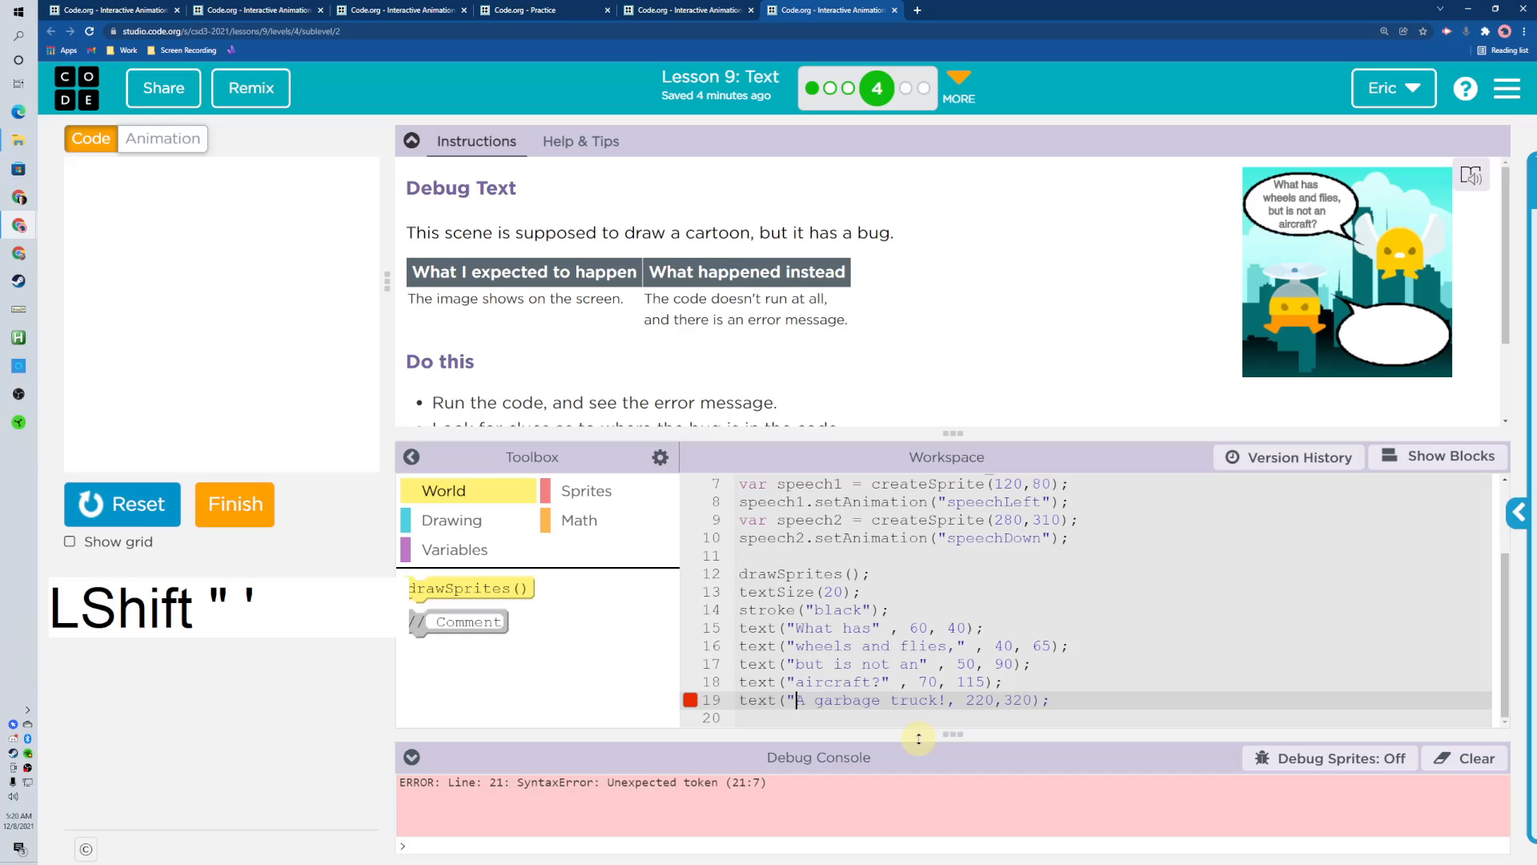
key(ctrl+Right)
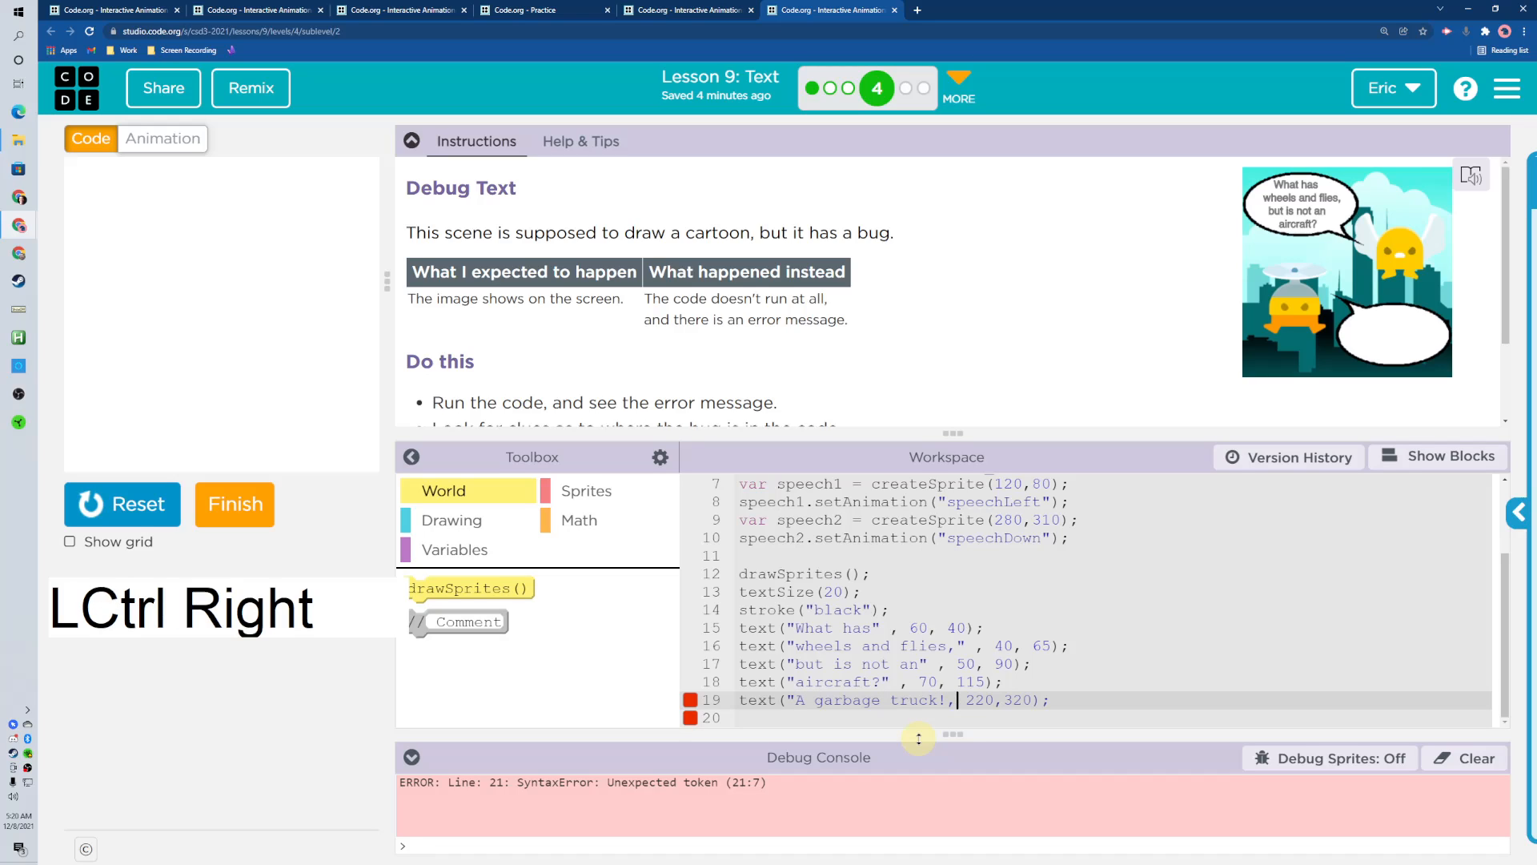